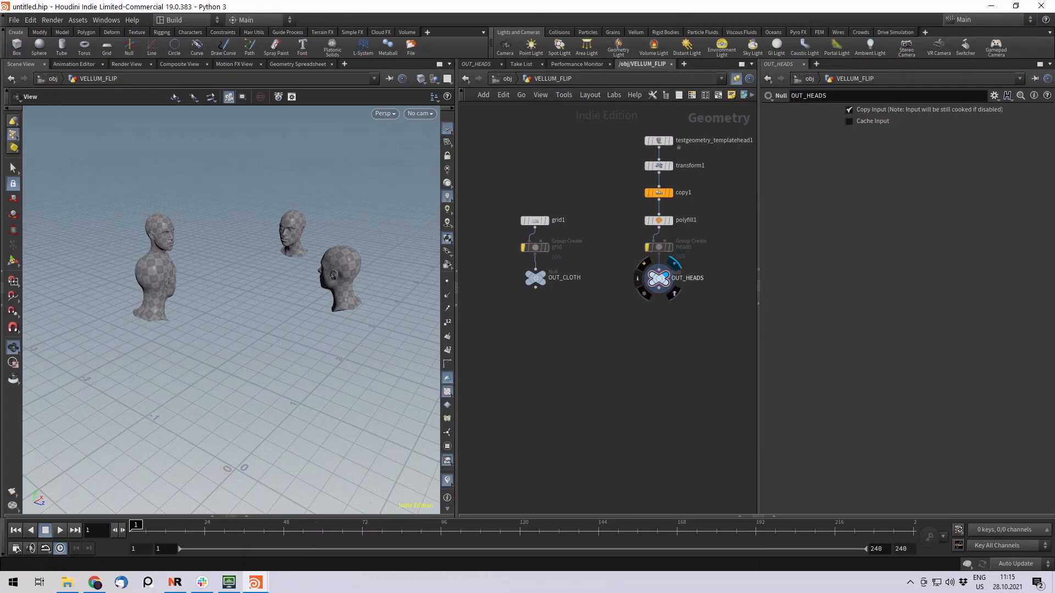
{"action": "mouse_move", "coordinate": [601, 341]}
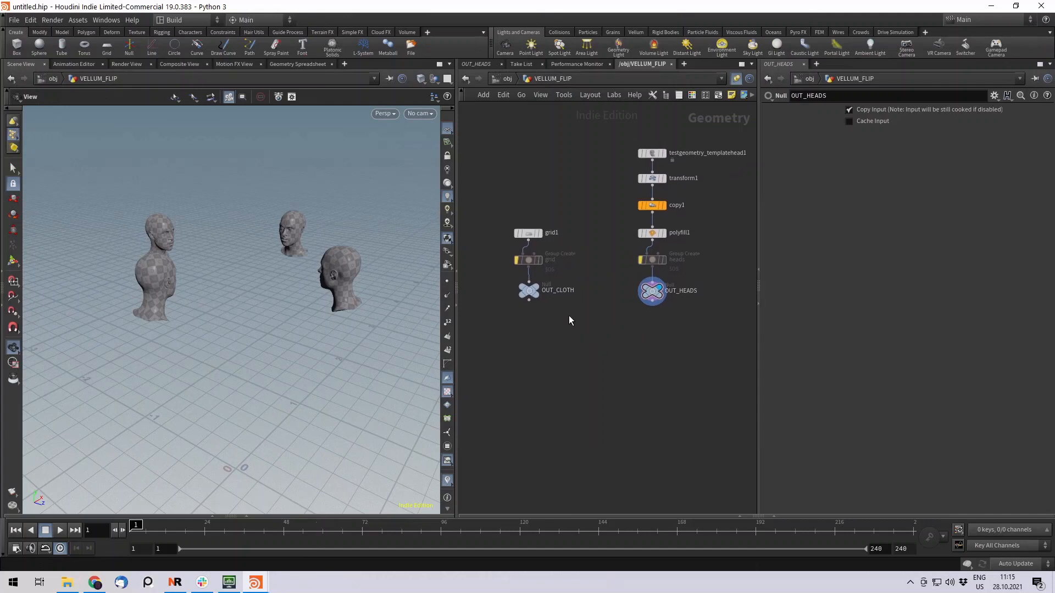
- Set the display flag on the OUT_CLOTH Null so the flat grid appears in the viewport
{"action": "left_click", "coordinate": [544, 290]}
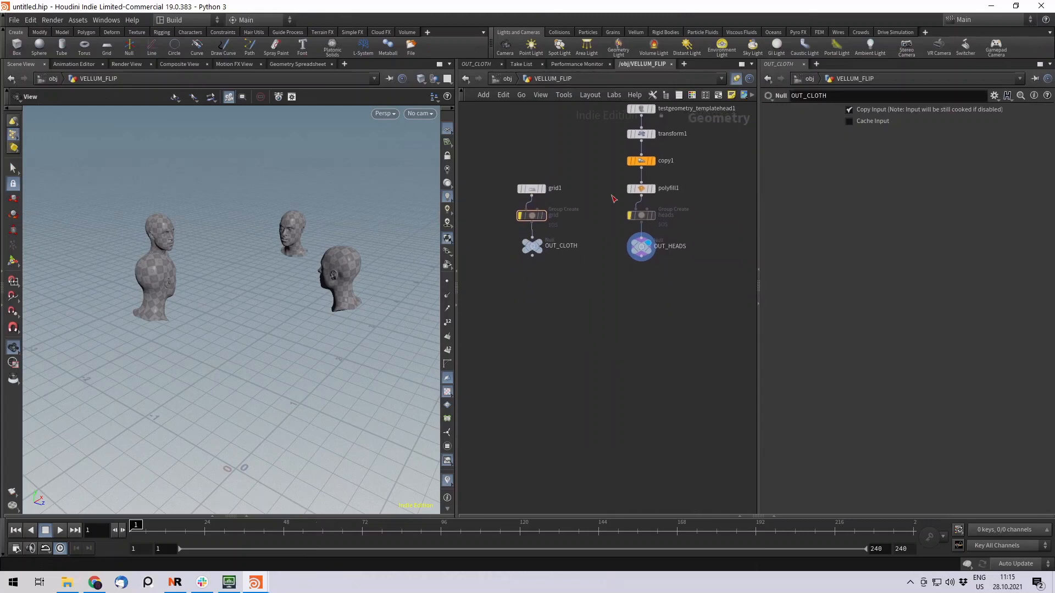
{"action": "mouse_move", "coordinate": [567, 290]}
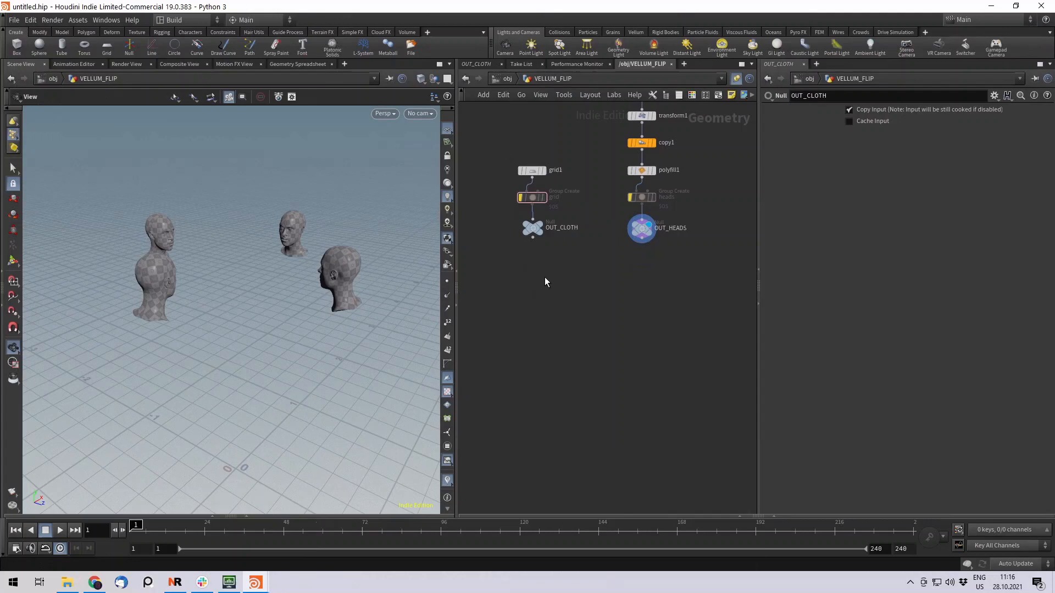
{"action": "mouse_move", "coordinate": [533, 280]}
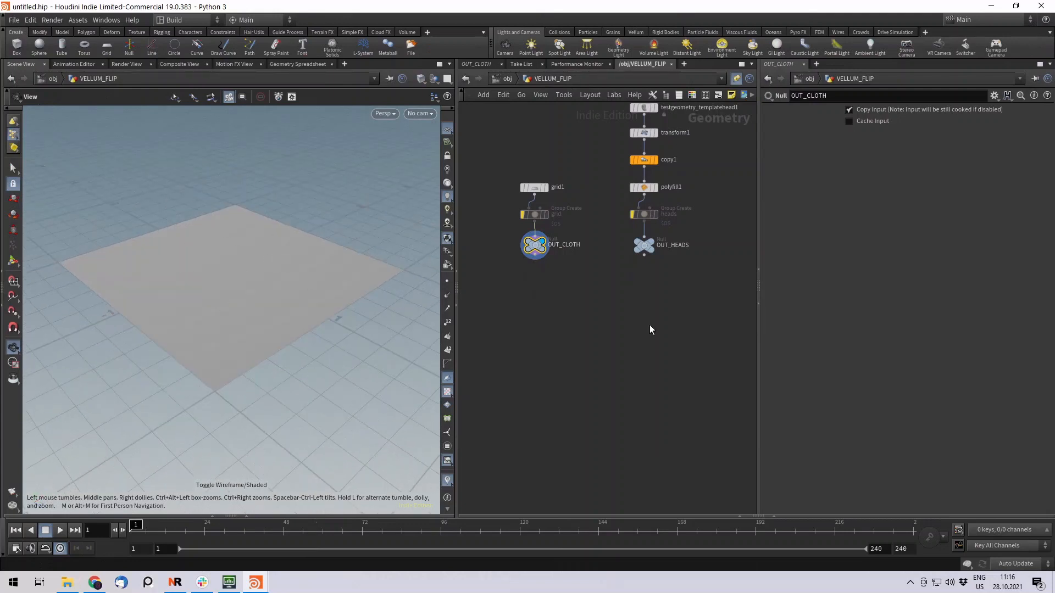
- Set the display flag on OUT_HEADS to show the copied heads again
{"action": "left_click", "coordinate": [642, 243]}
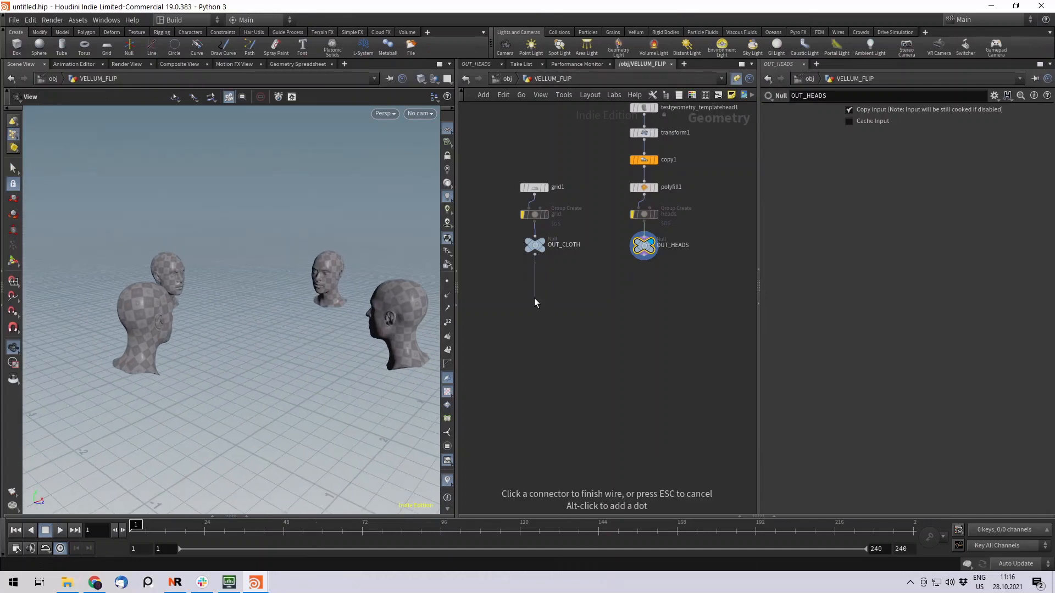
- Add a Vellum Configure Cloth node below OUT_CLOTH and feed it into a new Vellum Solver
{"action": "key", "text": "tab"}
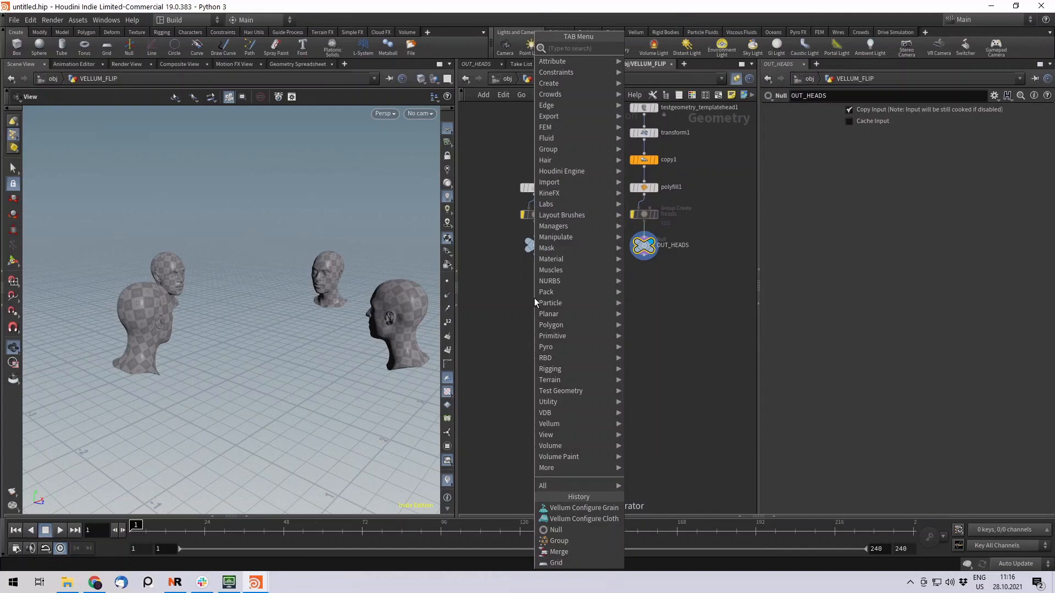
{"action": "type", "text": "vellum"}
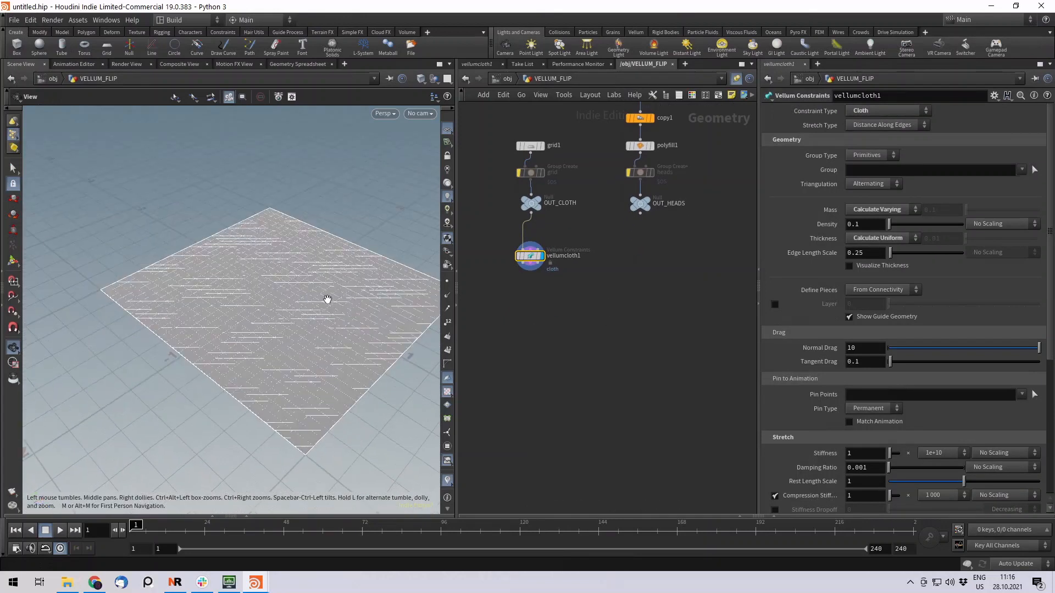
{"action": "left_click_drag", "start_coordinate": [327, 298], "coordinate": [199, 157]}
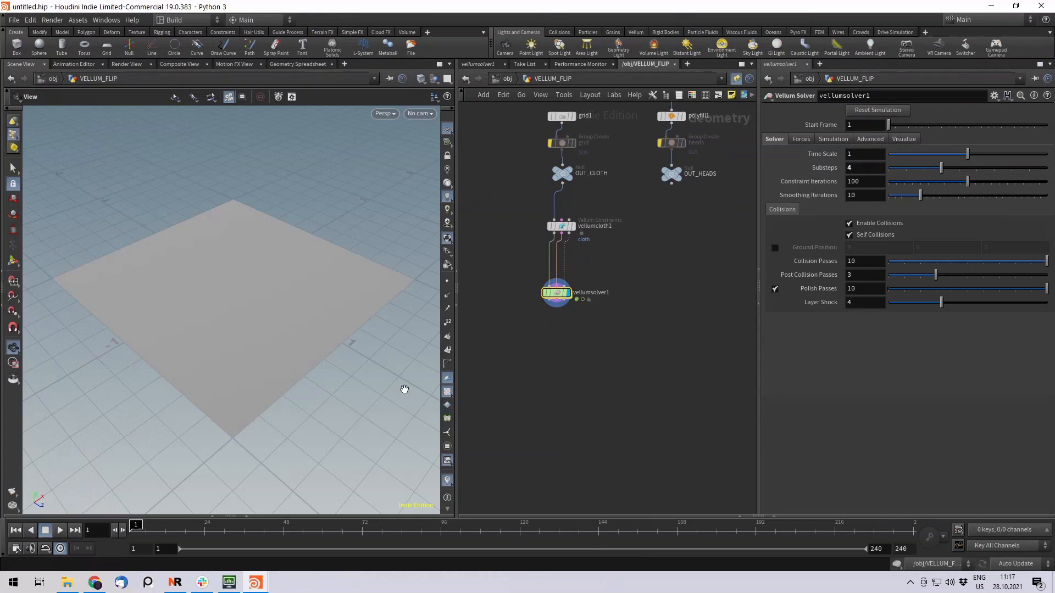
- Play the Vellum simulation to about frame 23 and watch the cloth grid fall and sag
{"action": "left_click", "coordinate": [59, 531]}
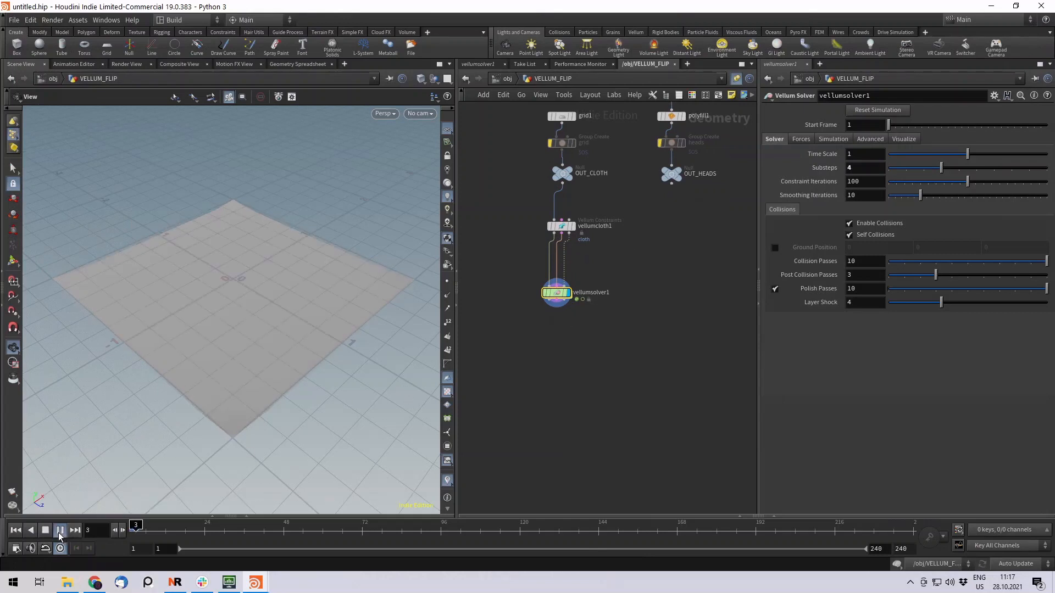
{"action": "left_click", "coordinate": [74, 530]}
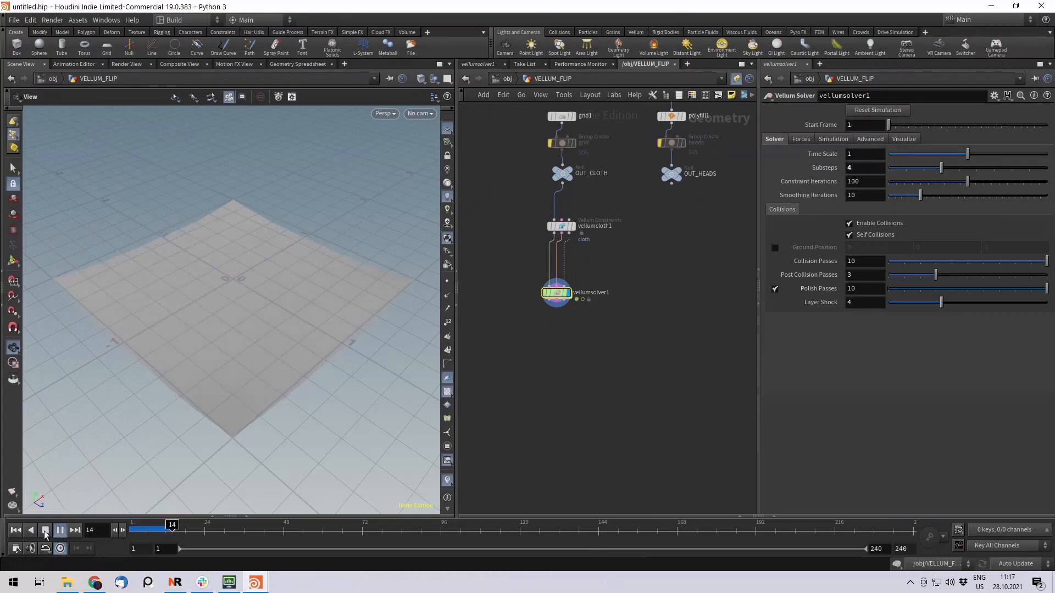
{"action": "left_click", "coordinate": [60, 530]}
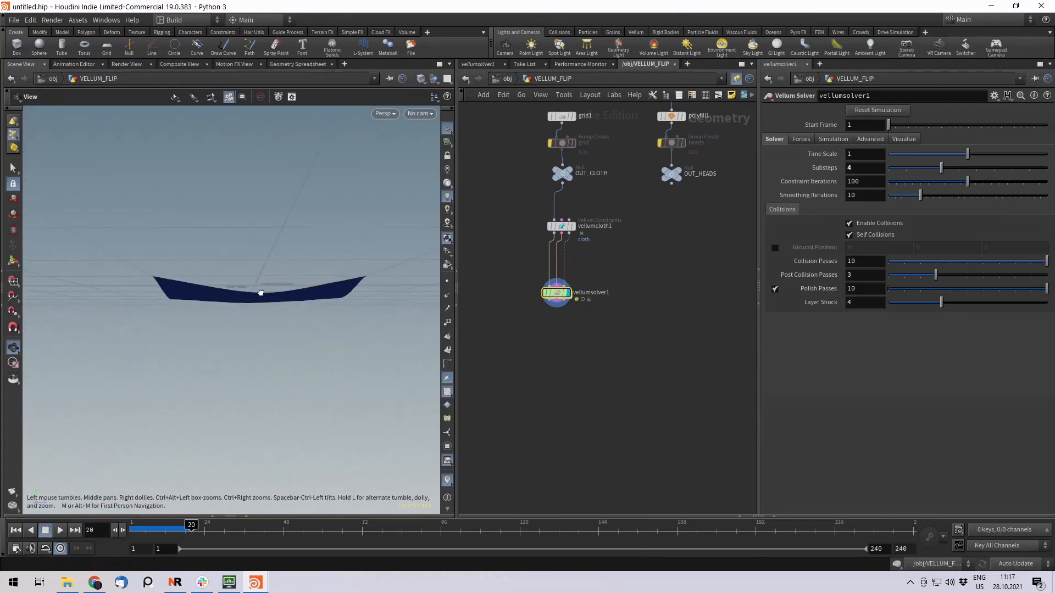
{"action": "left_click_drag", "start_coordinate": [261, 293], "coordinate": [141, 498]}
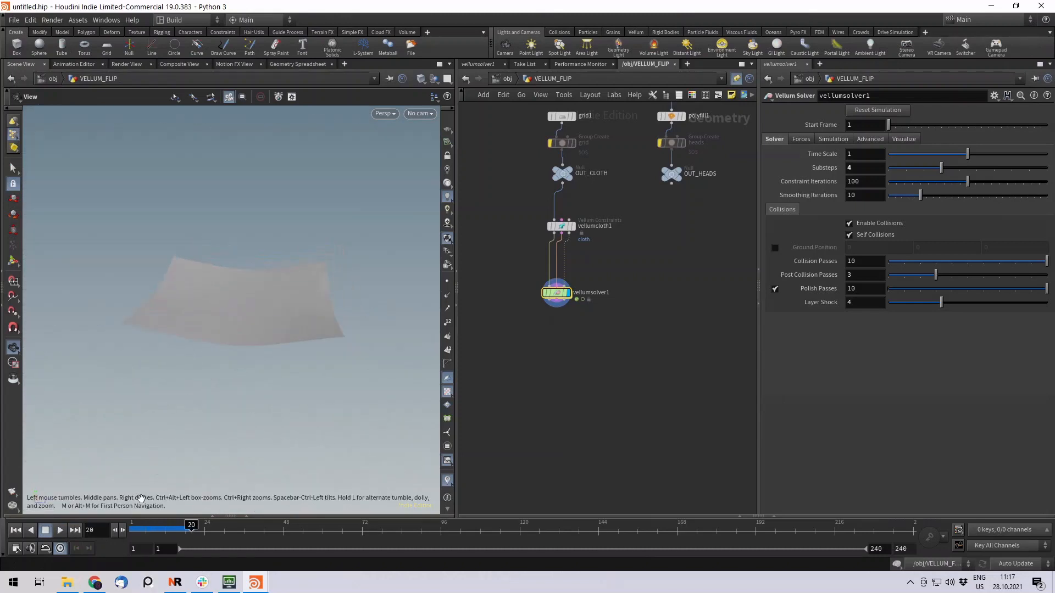
{"action": "left_click", "coordinate": [45, 530]}
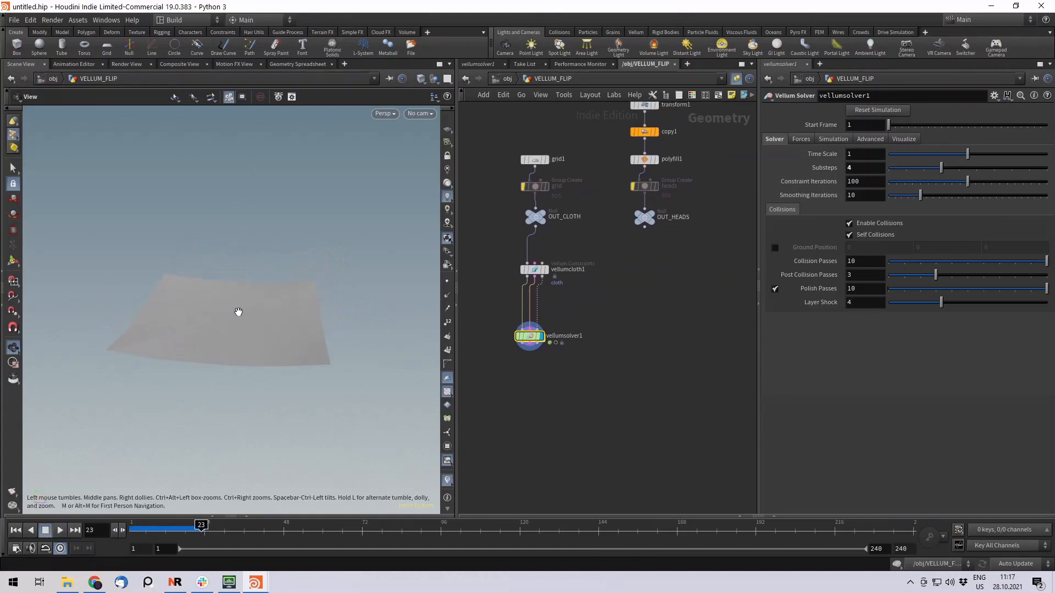
- Add Vellum Configure Grain below OUT_HEADS, create points from volume, particle size 0.008
{"action": "key", "text": "Tab"}
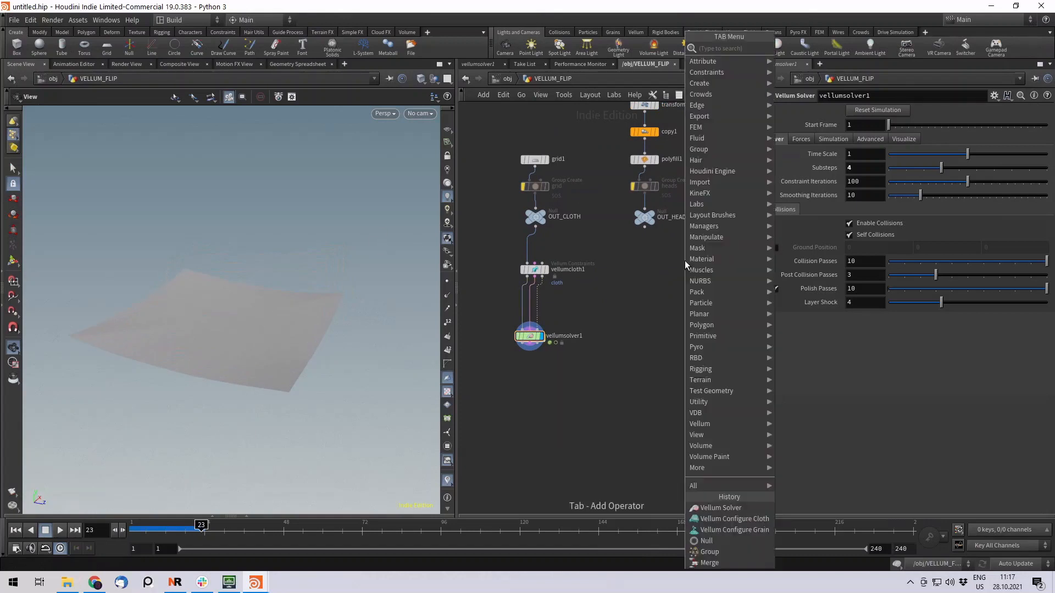
{"action": "type", "text": "vellum"}
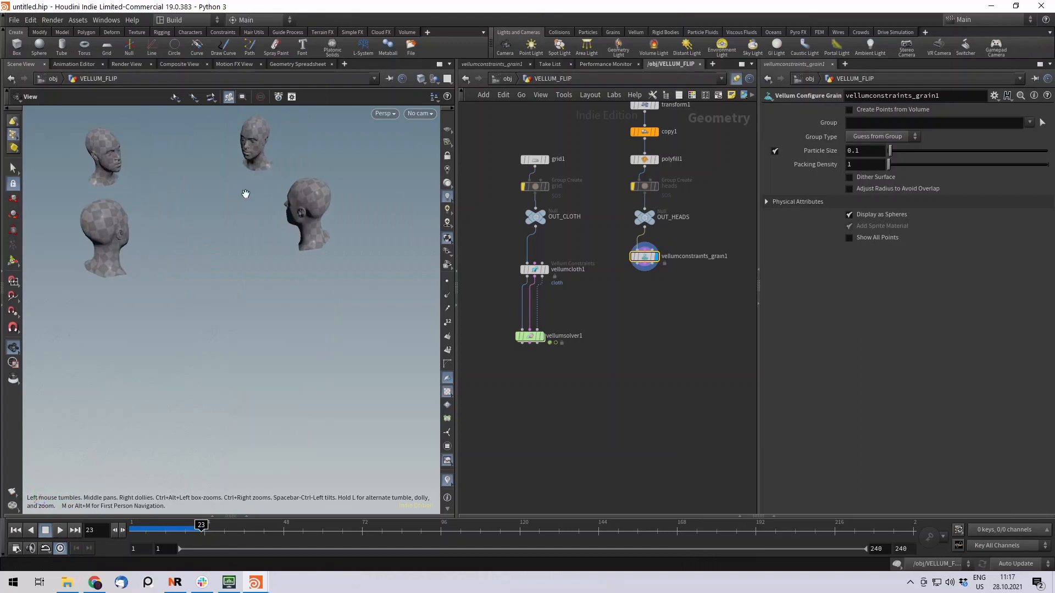
{"action": "left_click", "coordinate": [850, 109]}
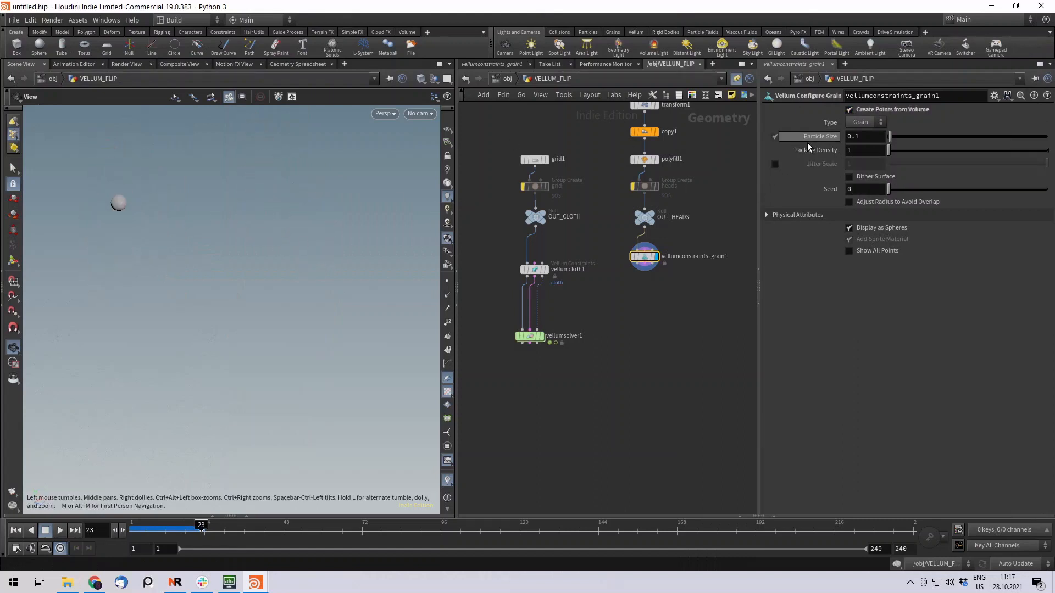
{"action": "type", "text": "0.04"}
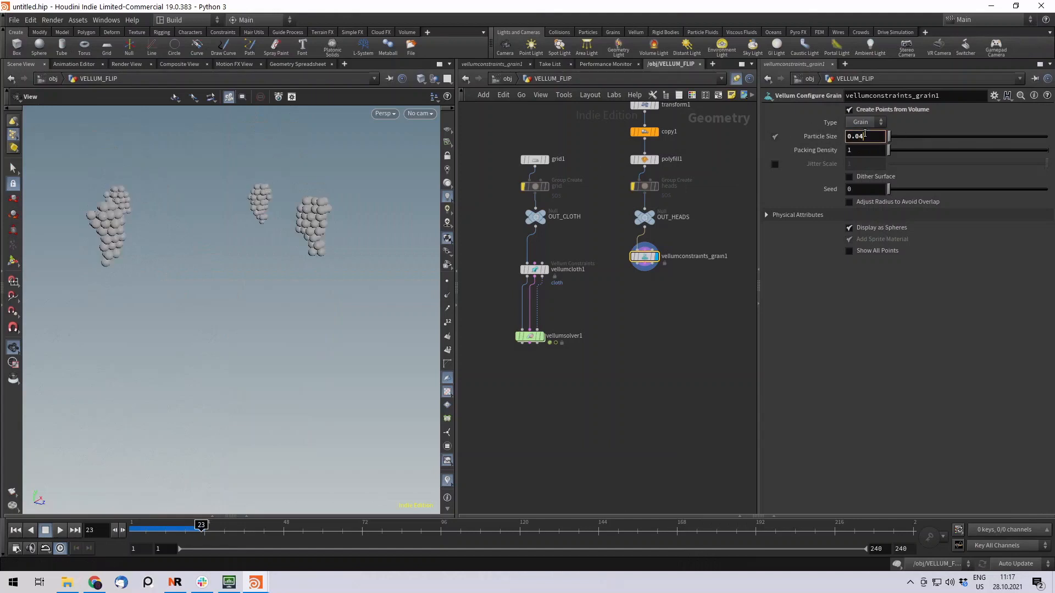
{"action": "type", "text": "0.02"}
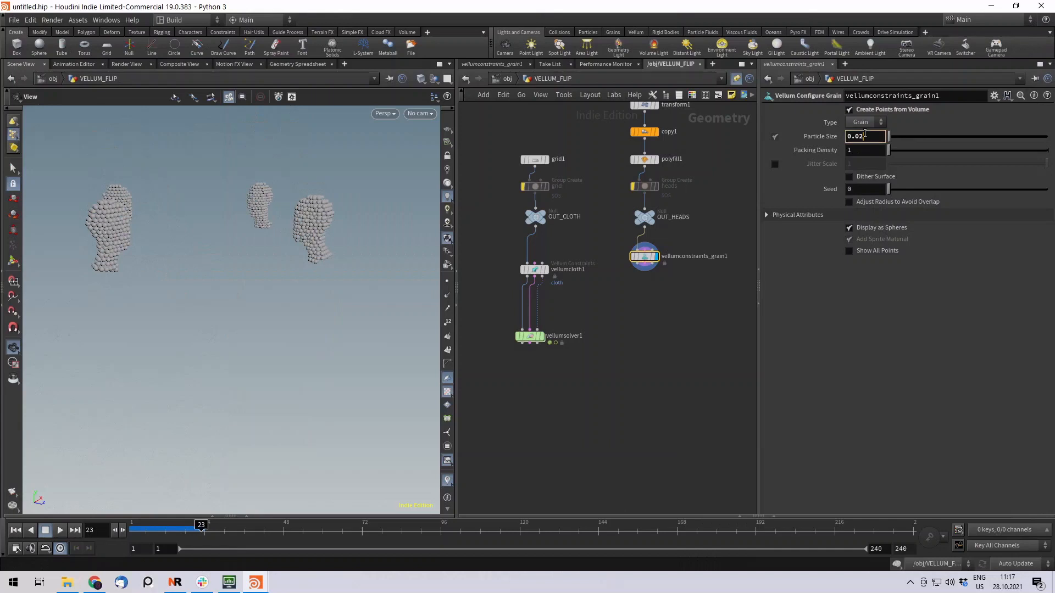
{"action": "type", "text": "0.00"}
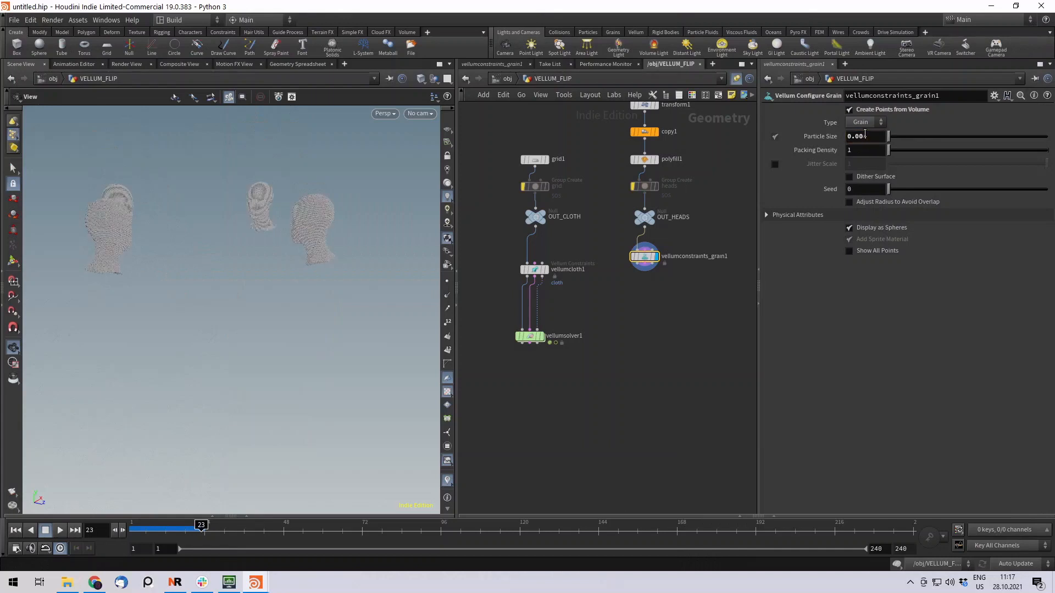
{"action": "type", "text": "0.005"}
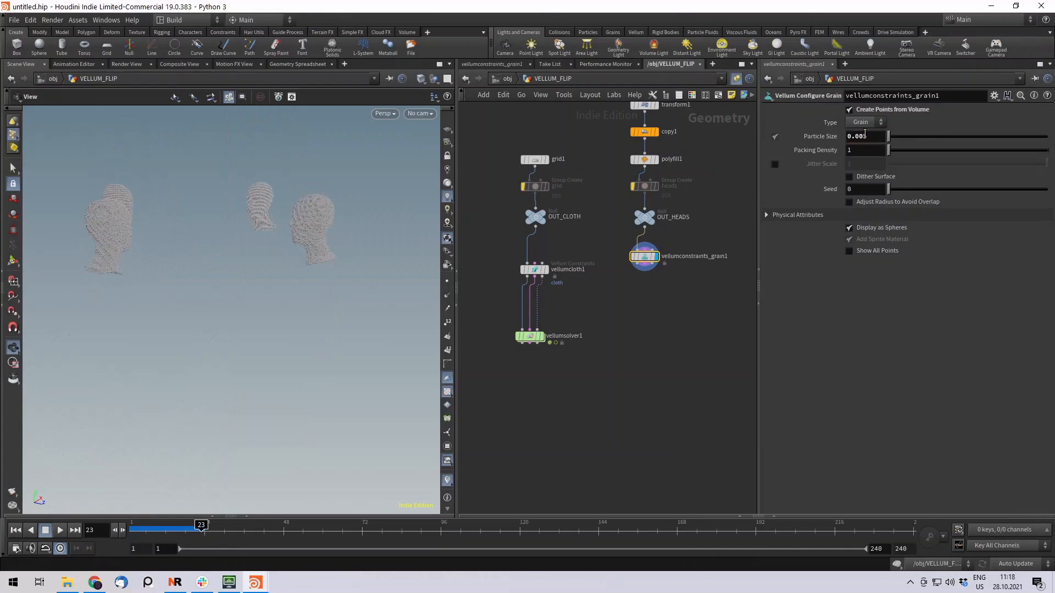
{"action": "type", "text": "0.008"}
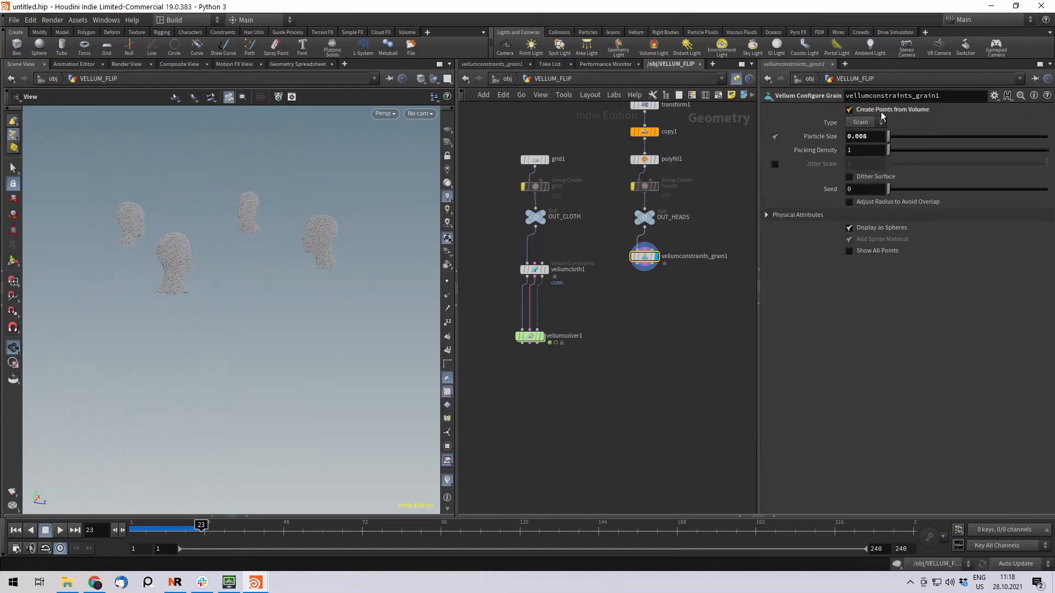
{"action": "mouse_move", "coordinate": [830, 122]}
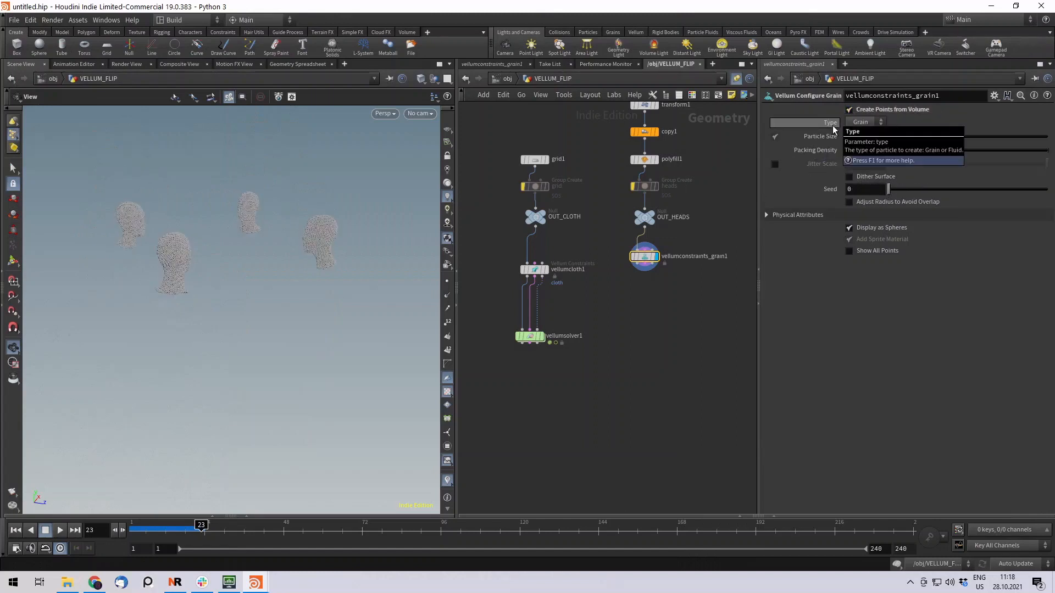
- Keep vellumconstraints_grain1 particles as Fluid with viscosity 150 and friction 15 enabled
{"action": "left_click", "coordinate": [864, 122]}
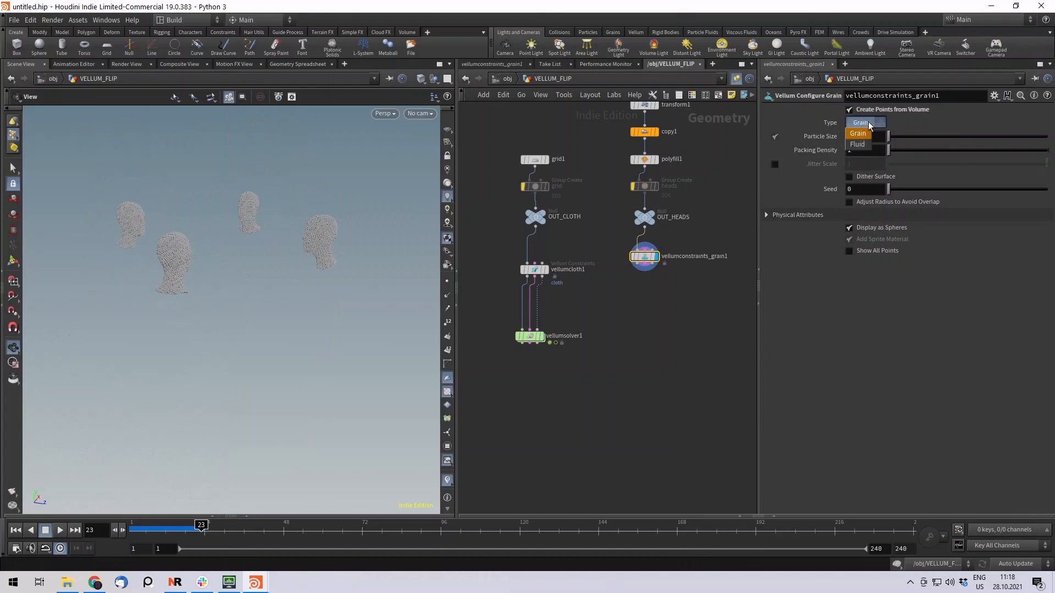
{"action": "left_click", "coordinate": [857, 144]}
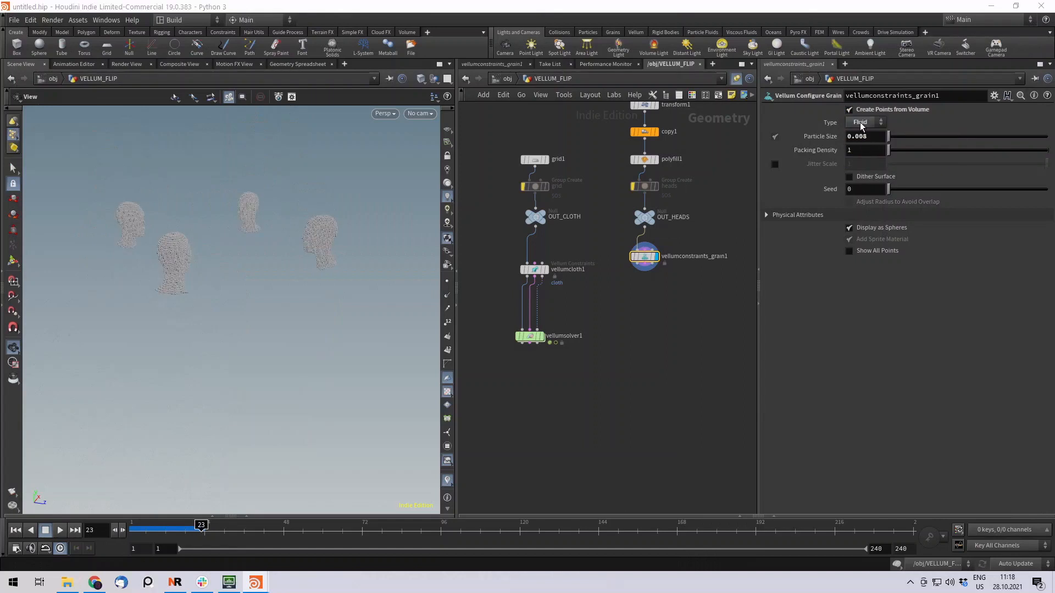
{"action": "left_click", "coordinate": [767, 215]}
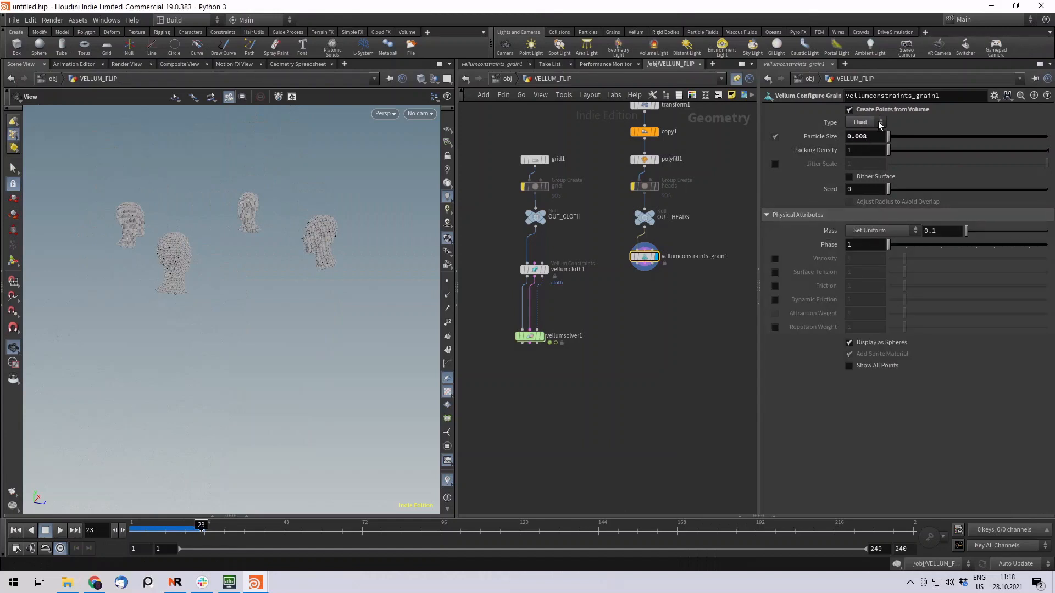
{"action": "left_click", "coordinate": [864, 122]}
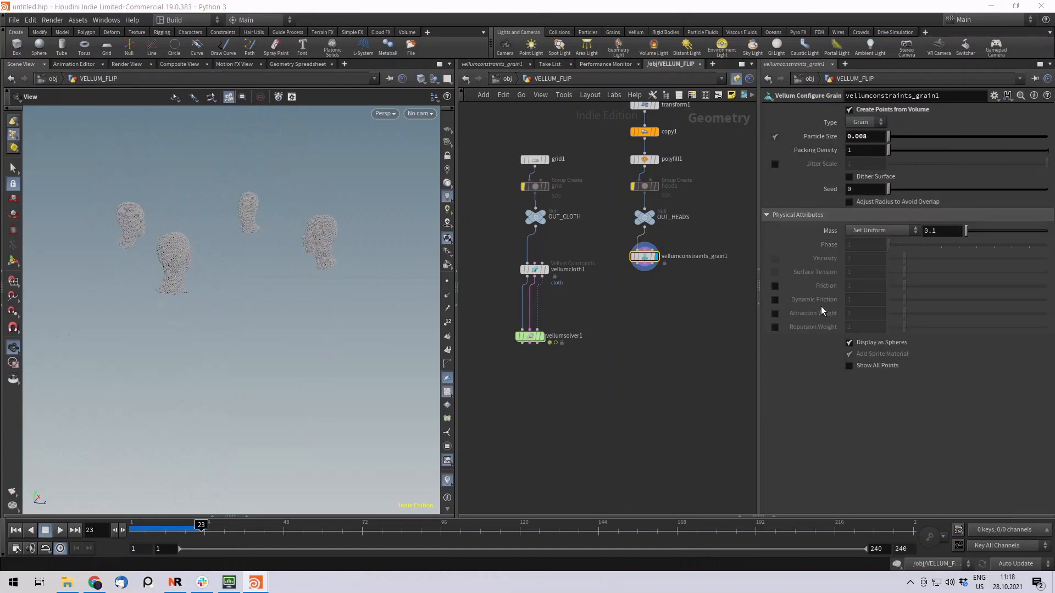
{"action": "left_click", "coordinate": [865, 122]}
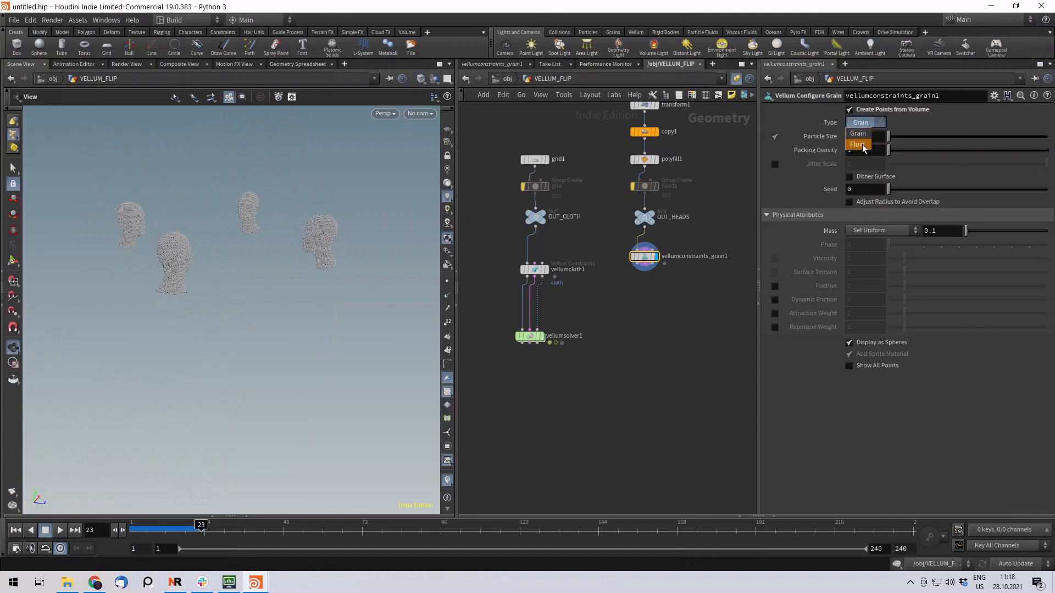
{"action": "left_click", "coordinate": [859, 144]}
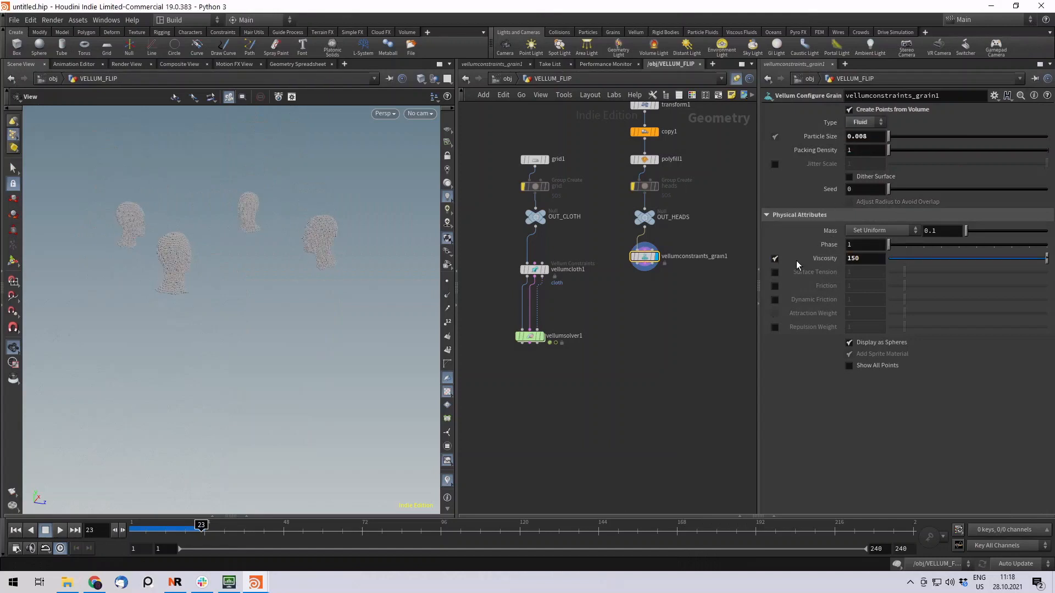
{"action": "mouse_move", "coordinate": [868, 273]}
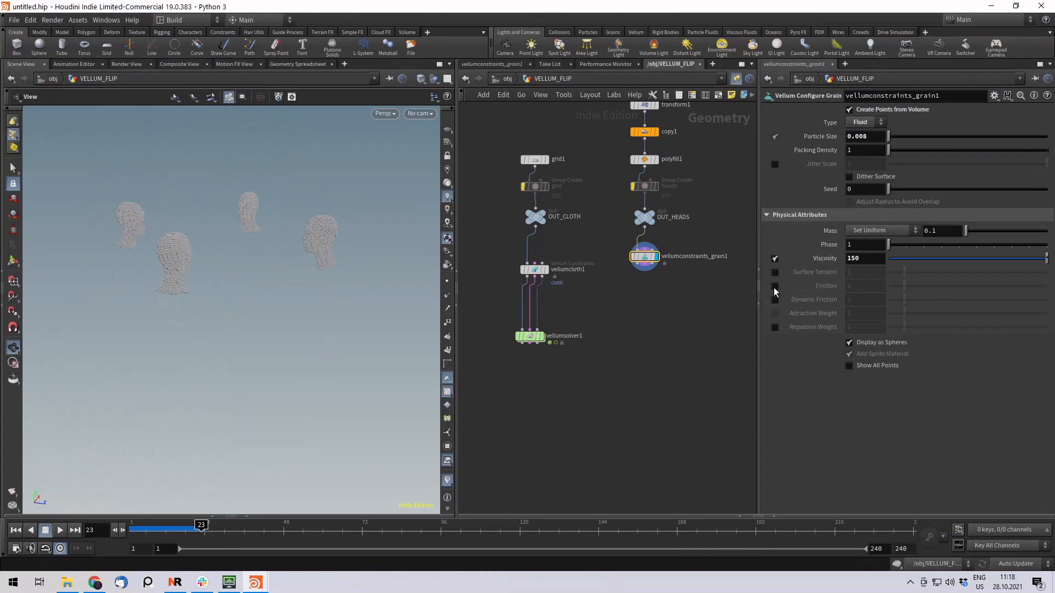
{"action": "left_click", "coordinate": [774, 285]}
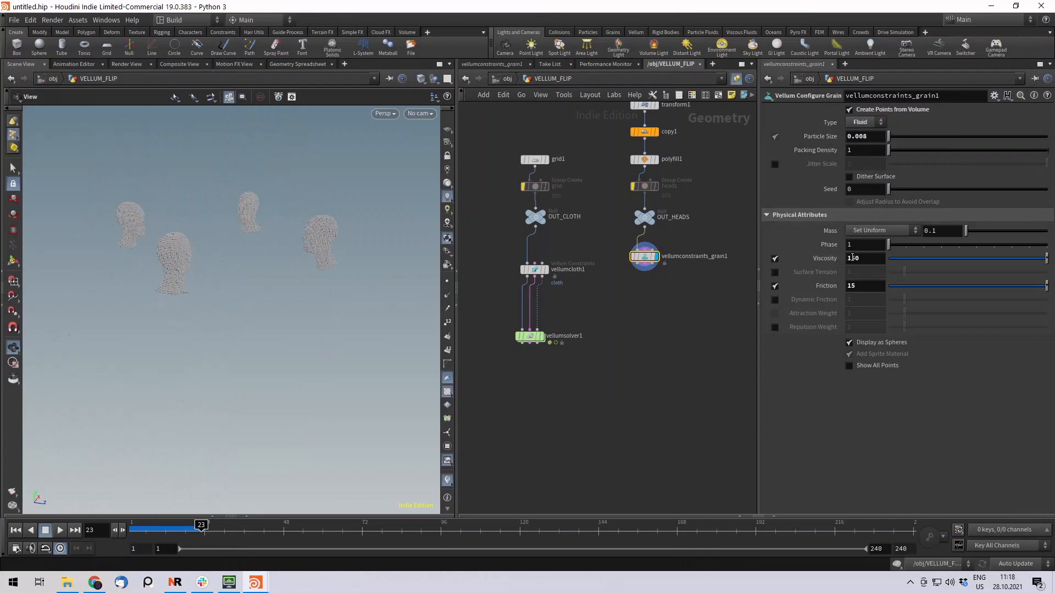
{"action": "type", "text": "150"}
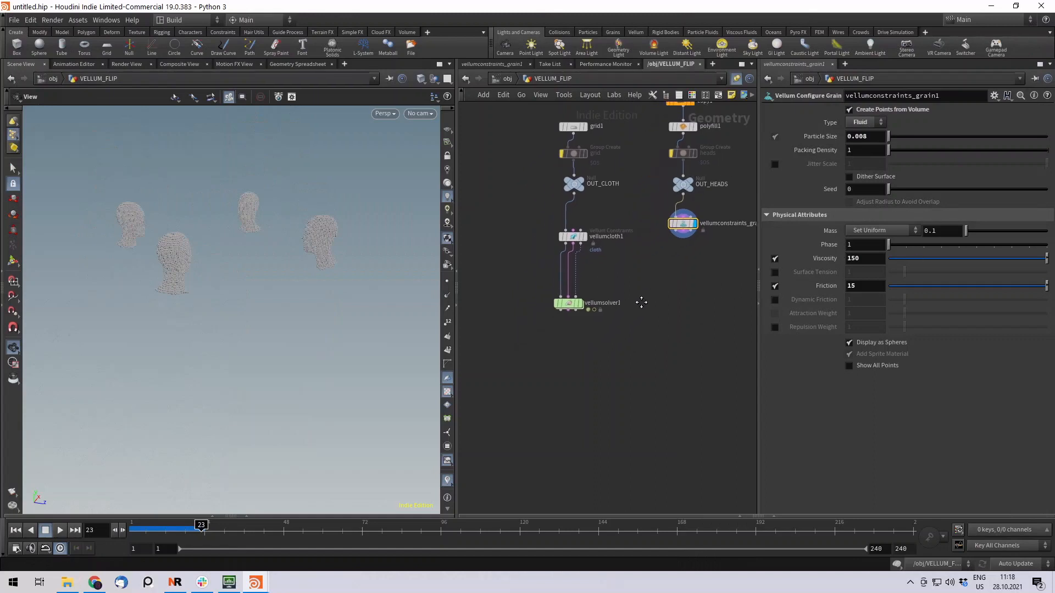
- Combine vellumcloth1 and vellumconstraints_grain1 through merge1–merge3 into vellumsolver1 and display it
{"action": "key", "text": "tab"}
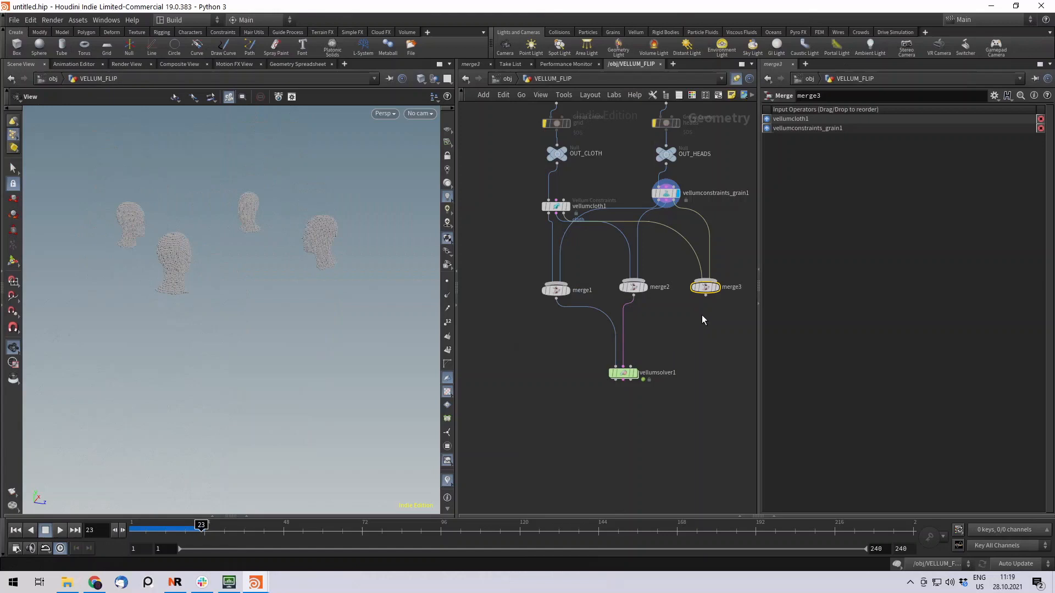
{"action": "mouse_move", "coordinate": [704, 303]}
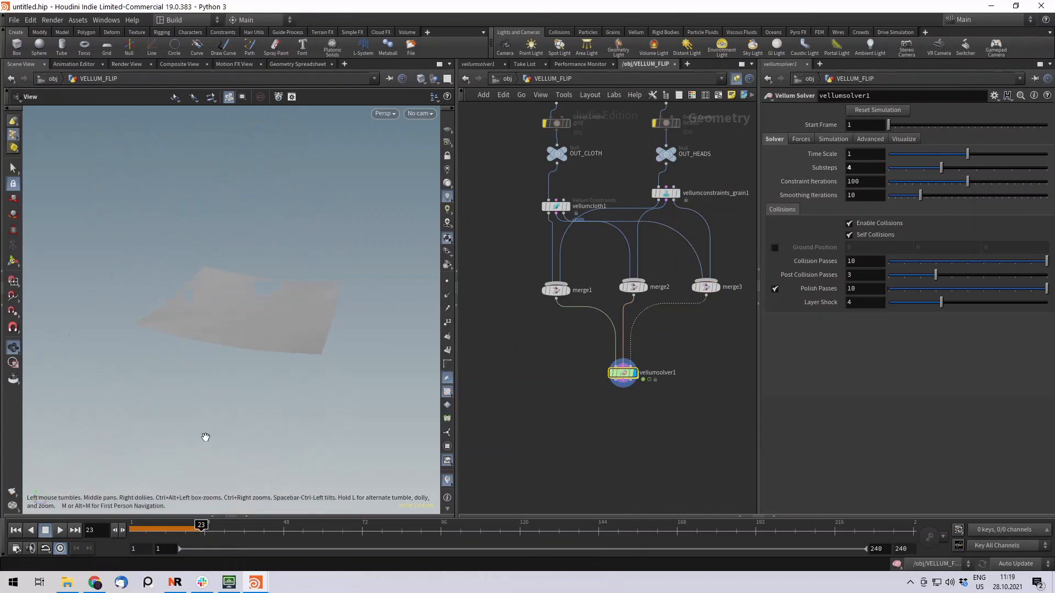
- Replay the simulation from frame 1 to about frame 48 as the fluid heads land on the cloth
{"action": "left_click", "coordinate": [15, 530]}
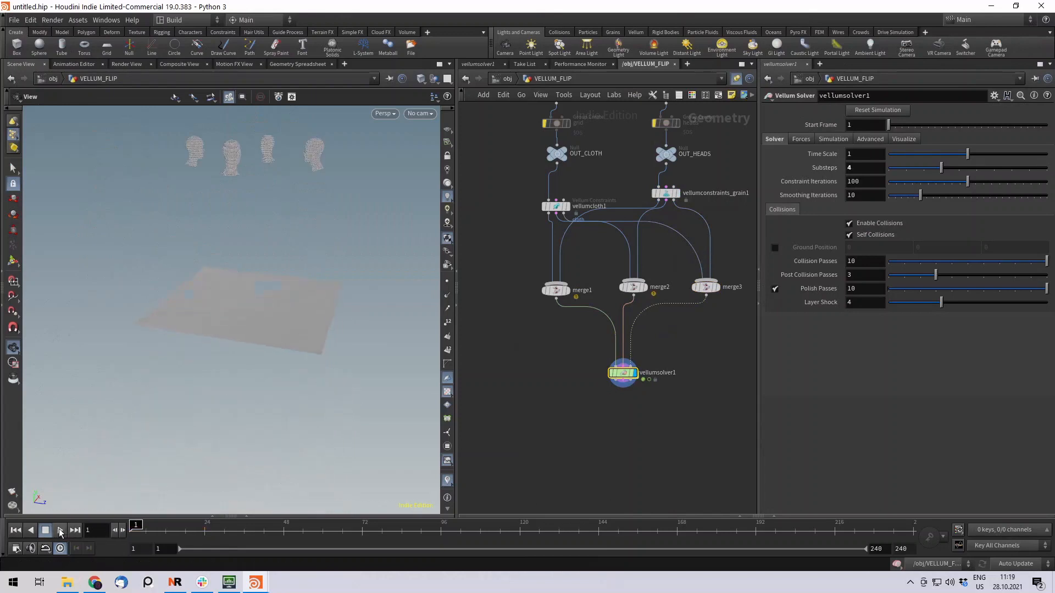
{"action": "left_click", "coordinate": [59, 530]}
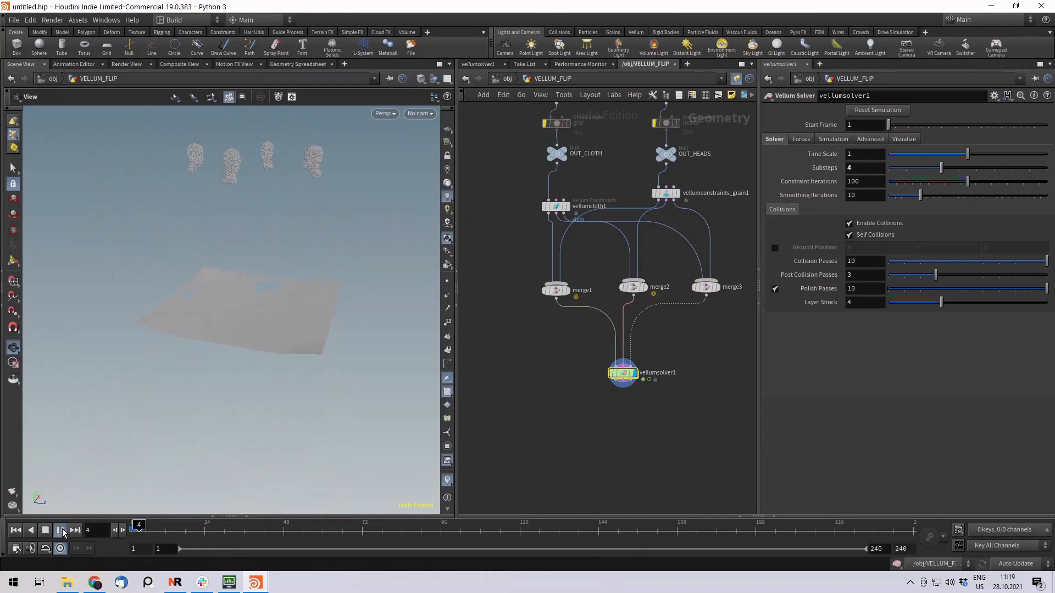
{"action": "left_click", "coordinate": [59, 530]}
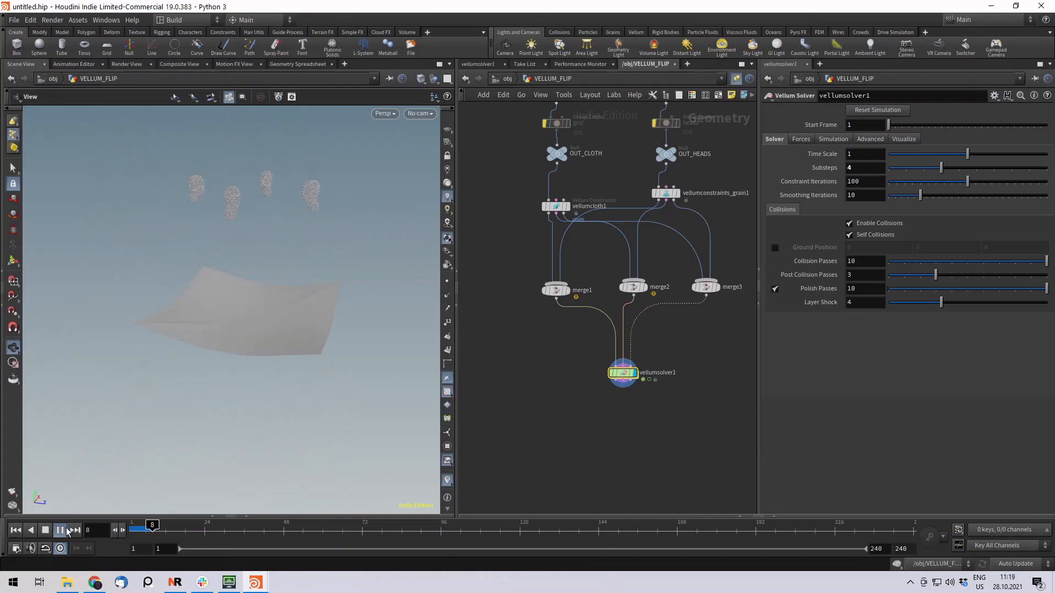
{"action": "left_click", "coordinate": [60, 530]}
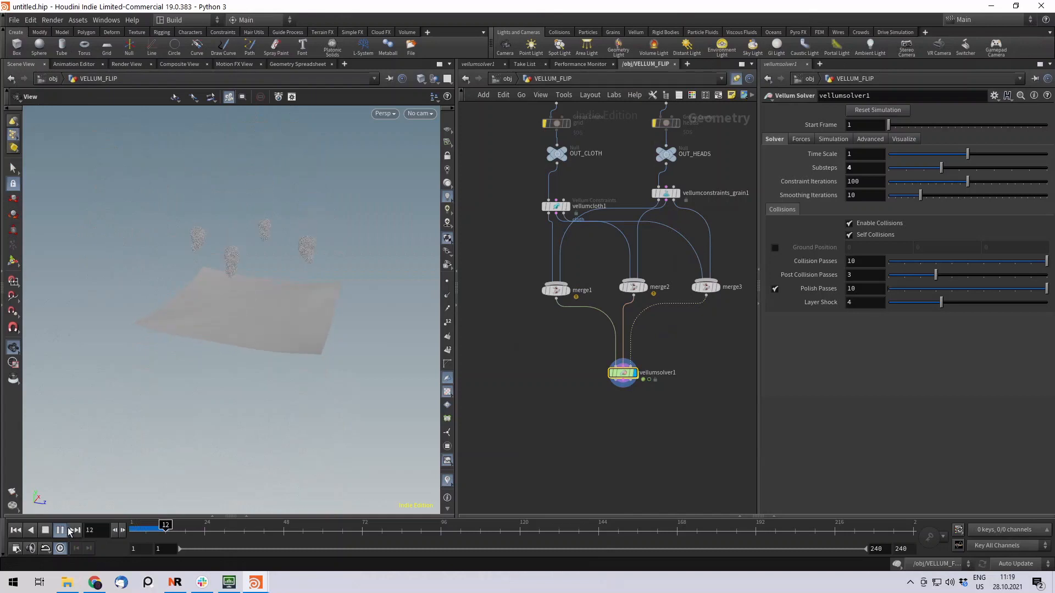
{"action": "left_click", "coordinate": [60, 530]}
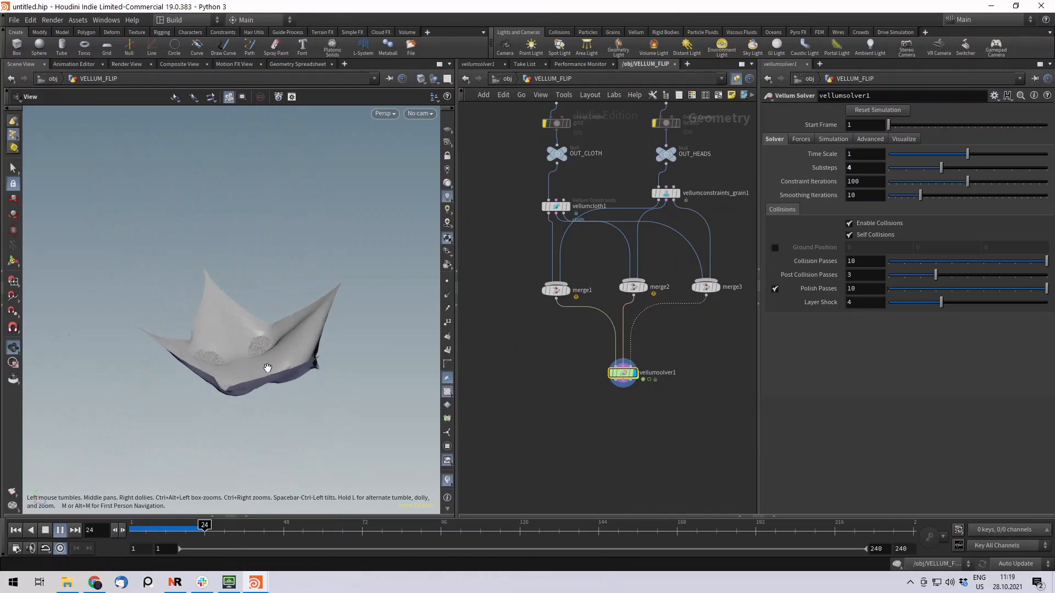
{"action": "left_click", "coordinate": [59, 530]}
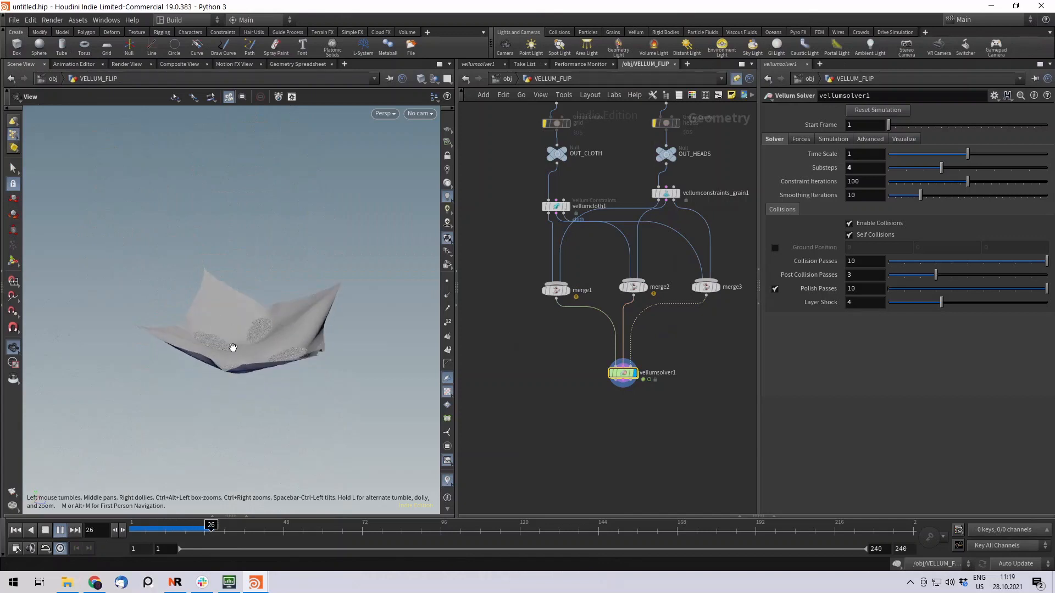
{"action": "left_click", "coordinate": [59, 530]}
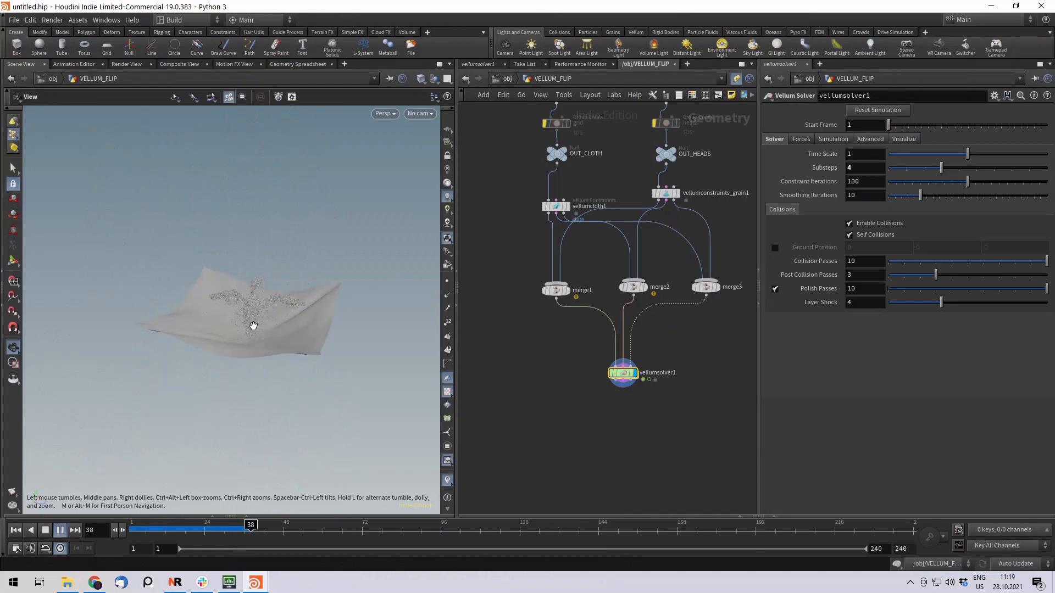
{"action": "left_click", "coordinate": [59, 530]}
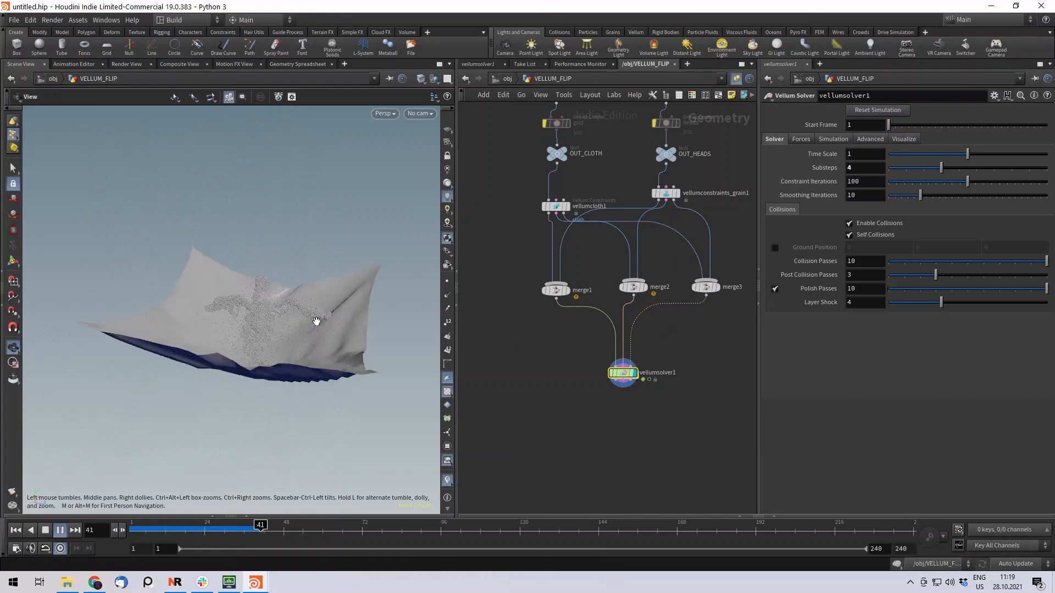
{"action": "left_click", "coordinate": [446, 96]}
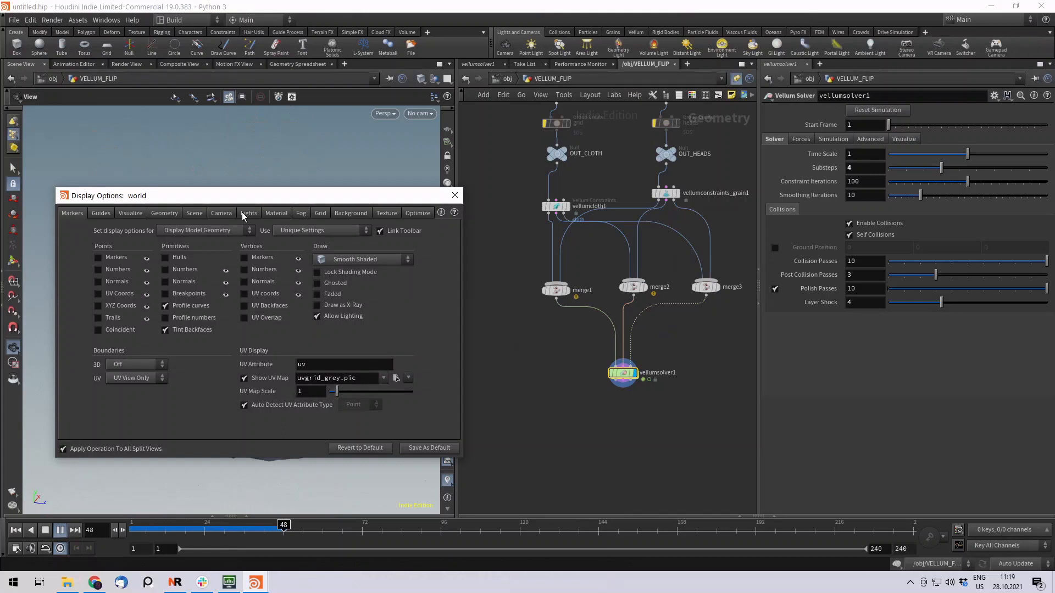
- Set the viewport background Color Scheme to Dark and close Display Options
{"action": "left_click", "coordinate": [351, 213]}
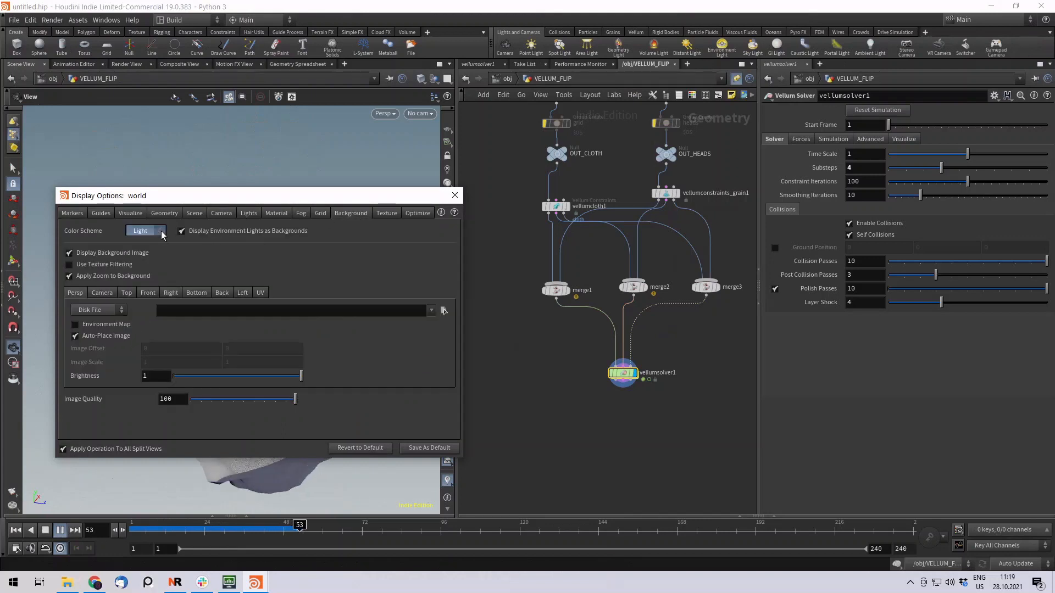
{"action": "left_click", "coordinate": [144, 231]}
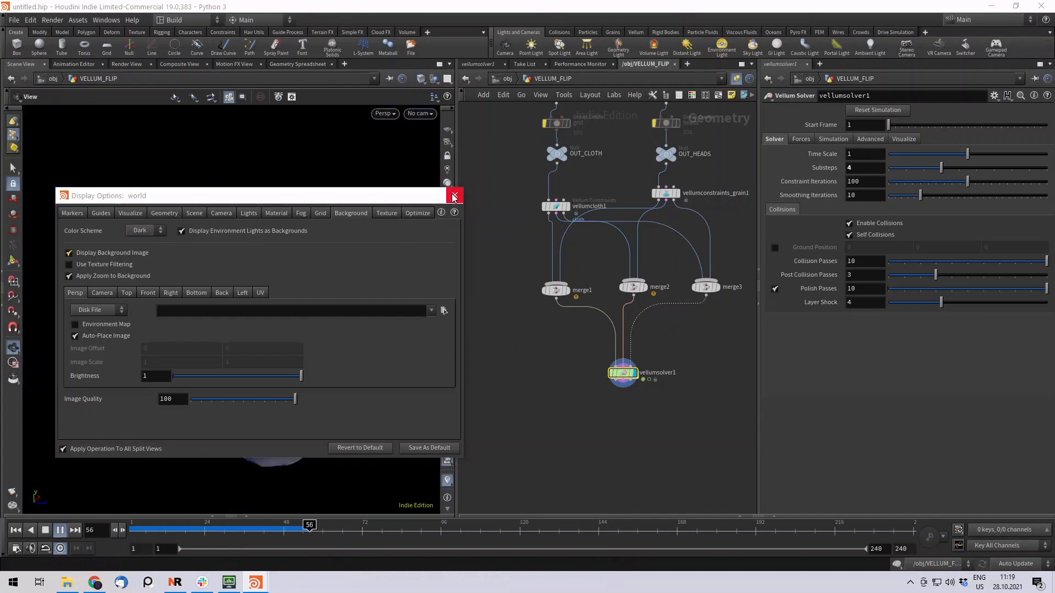
{"action": "left_click", "coordinate": [453, 196]}
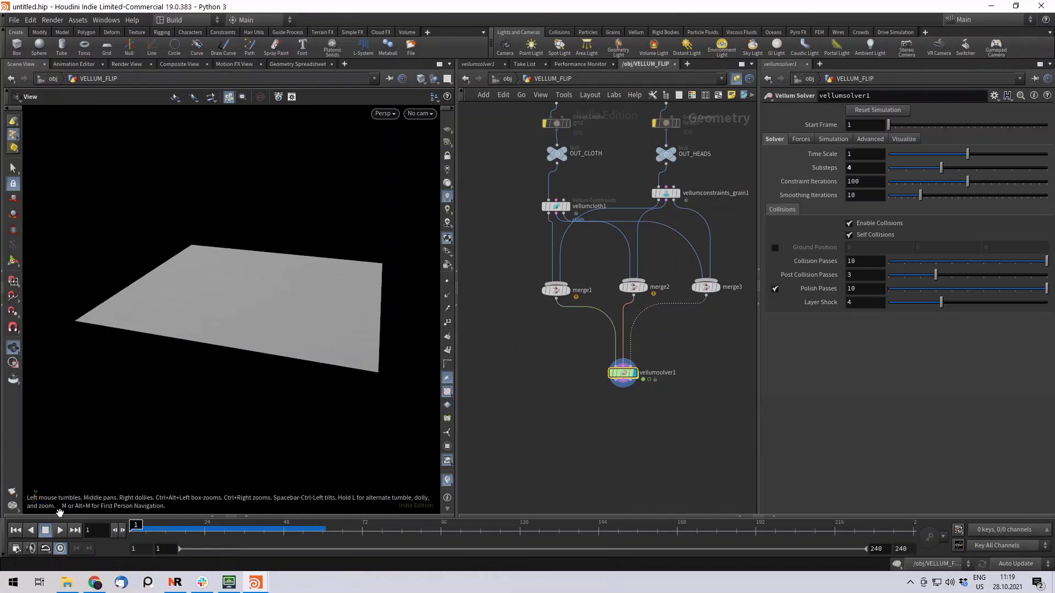
{"action": "left_click", "coordinate": [60, 530]}
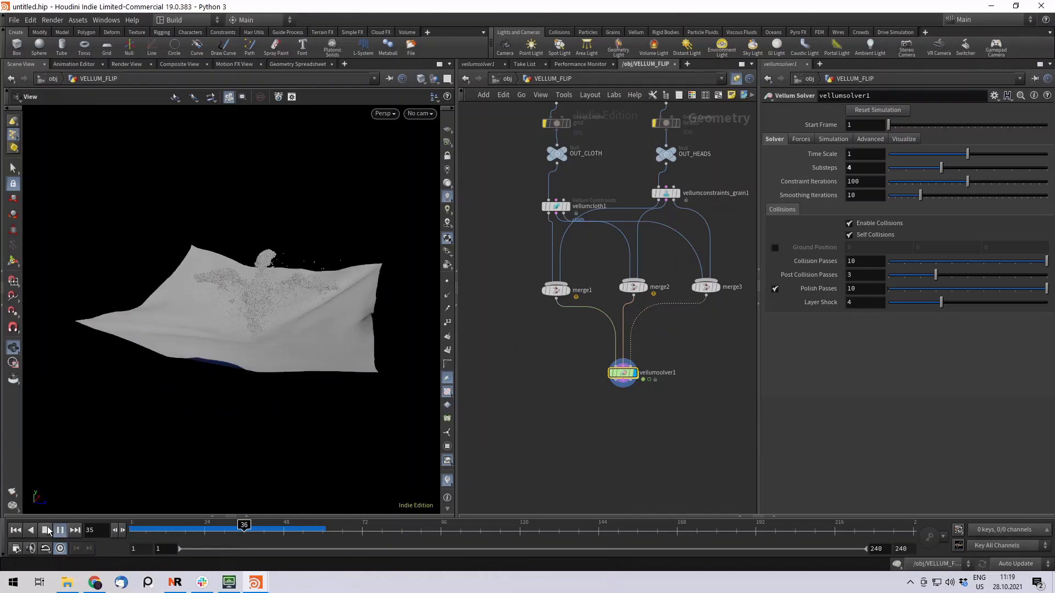
{"action": "left_click", "coordinate": [60, 530]}
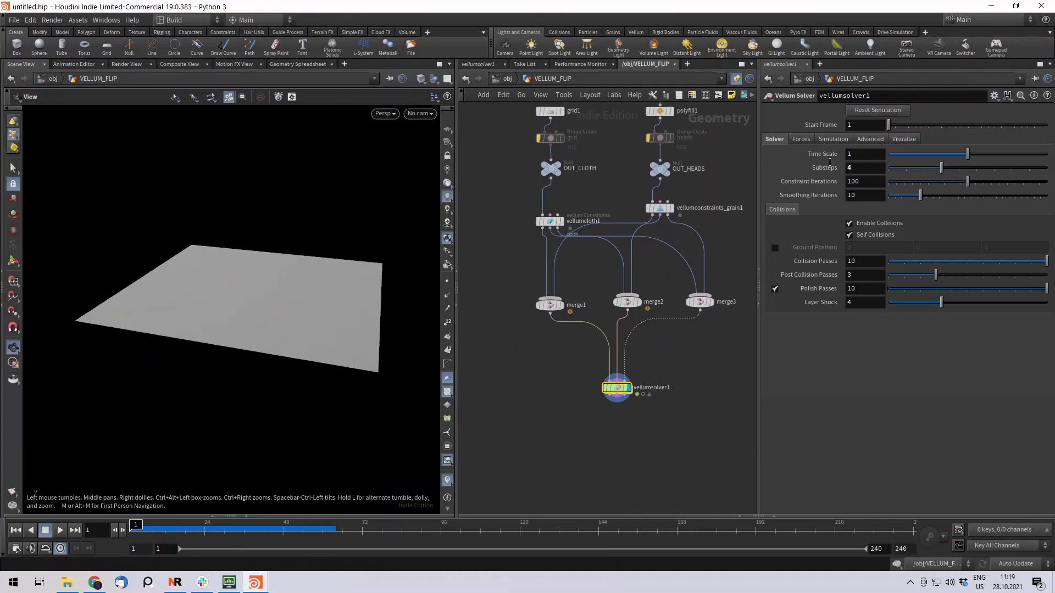
- Set vellumcloth1's Bend Stiffness to 0.01 and replay the simulation
{"action": "left_click", "coordinate": [549, 221]}
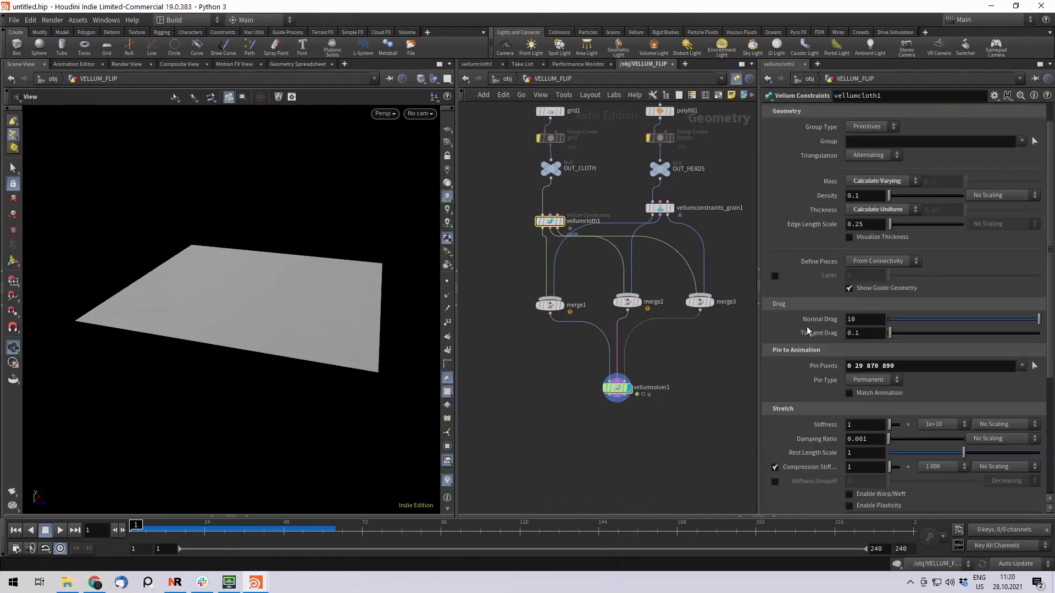
{"action": "scroll", "scroll_direction": "down", "scroll_amount": 3}
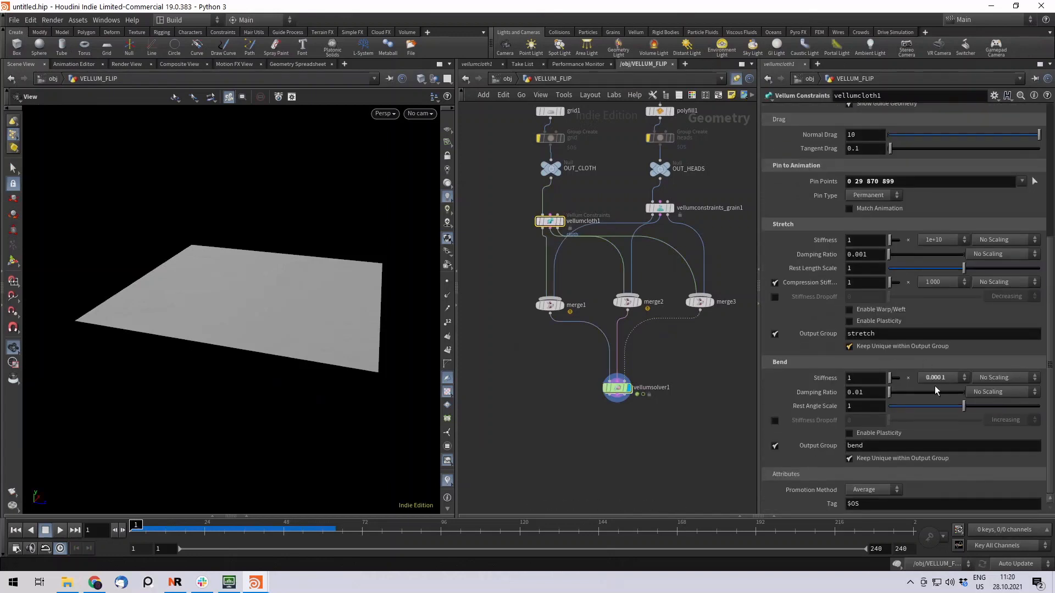
{"action": "left_click", "coordinate": [937, 377]}
{"action": "type", "text": "0.01"}
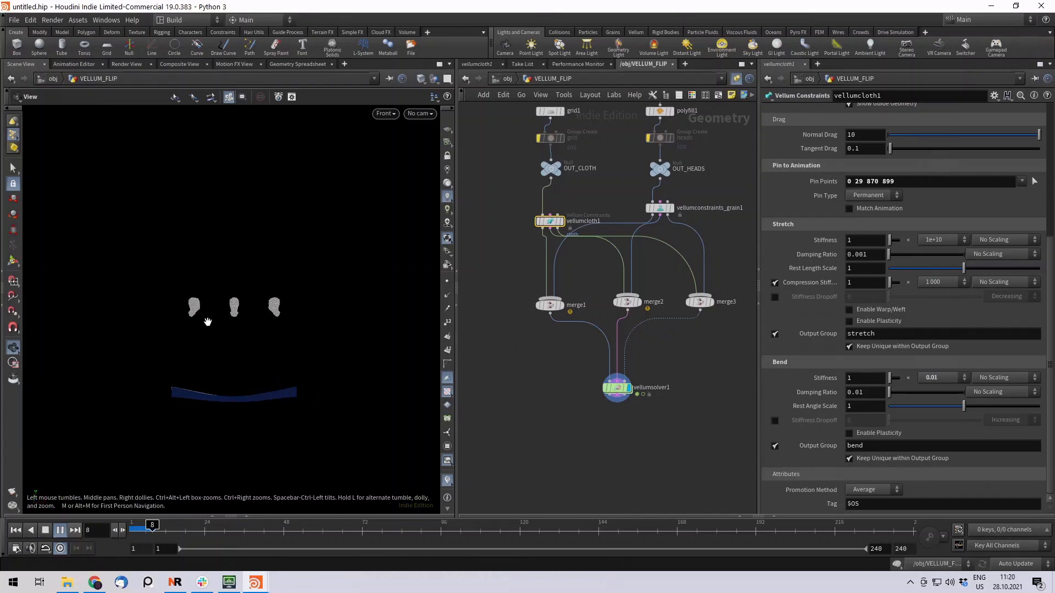
- Pause playback and scrub the timeline near frame 21 to inspect the cloth stretching
{"action": "left_click", "coordinate": [74, 530]}
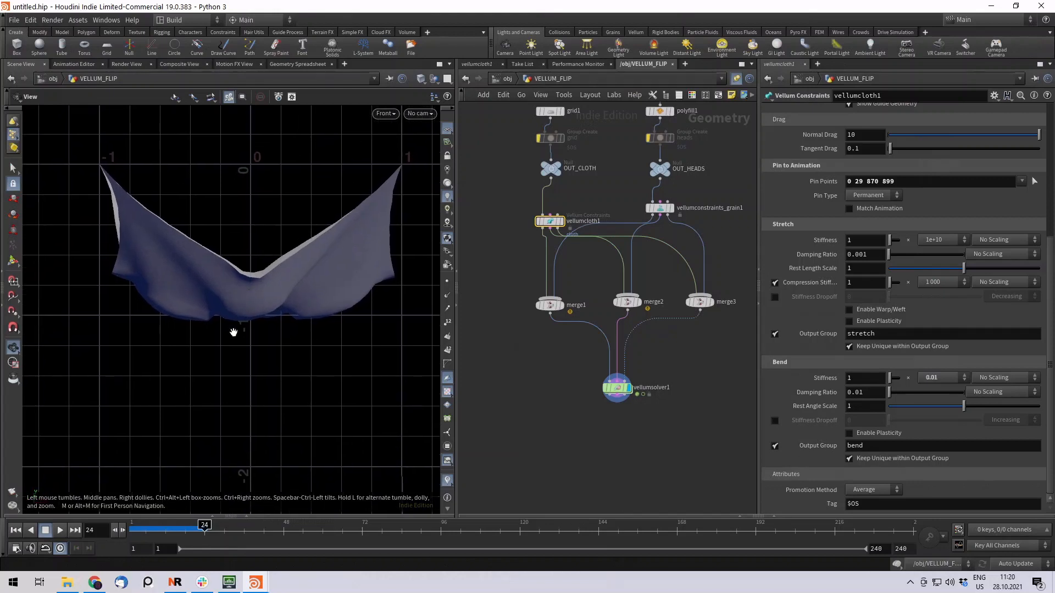
{"action": "left_click_drag", "start_coordinate": [204, 530], "coordinate": [185, 529]}
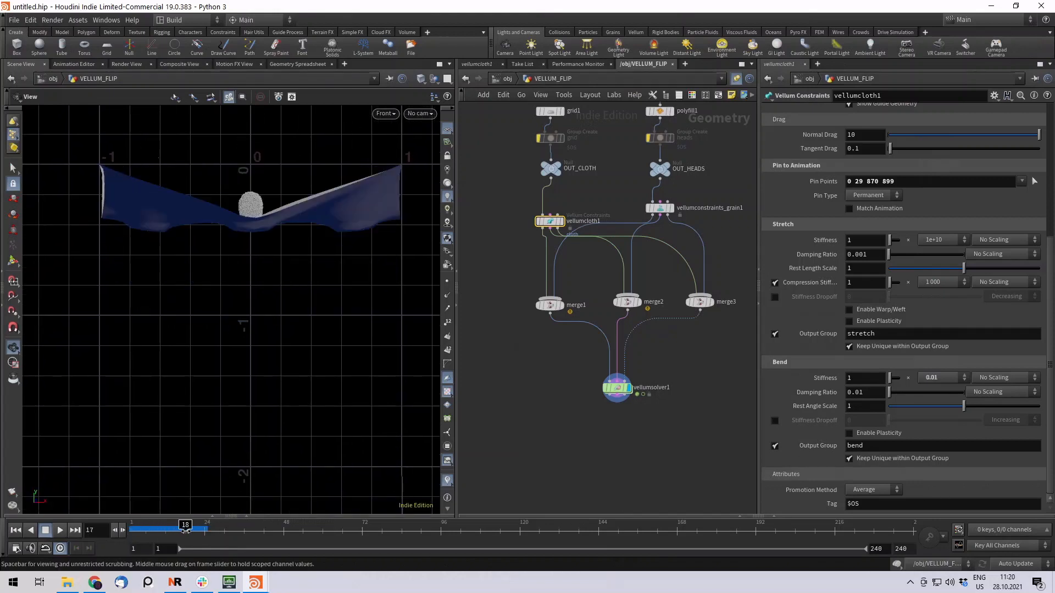
{"action": "left_click_drag", "start_coordinate": [185, 525], "coordinate": [194, 525]}
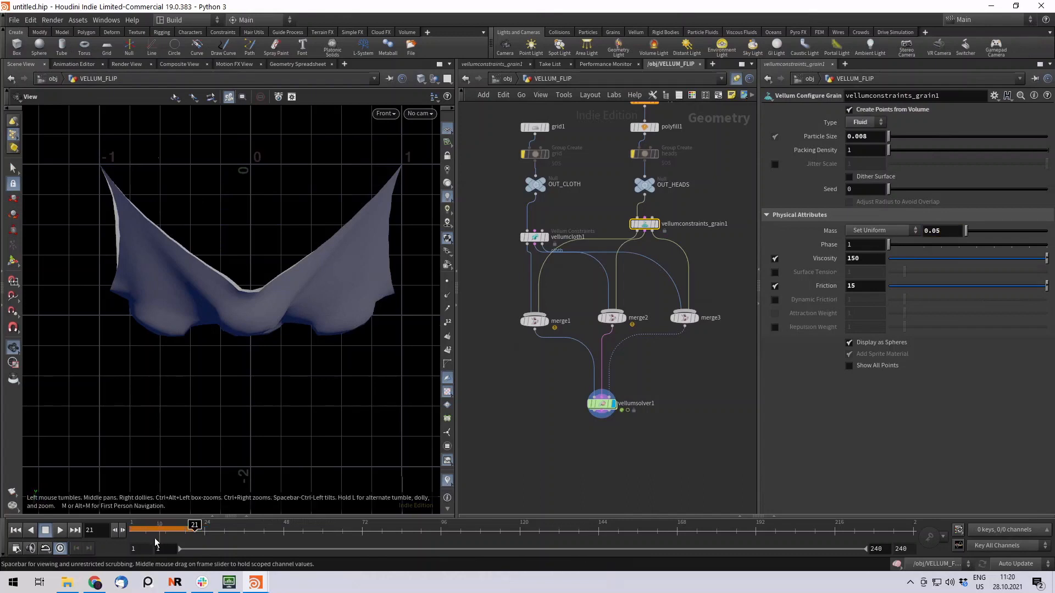
{"action": "left_click", "coordinate": [59, 530]}
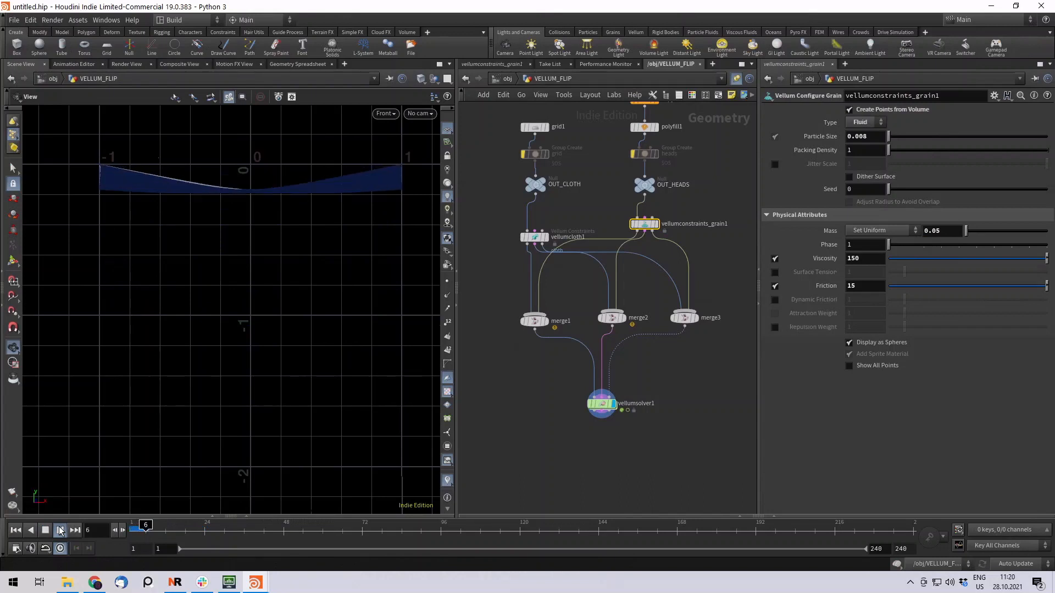
{"action": "left_click", "coordinate": [60, 530]}
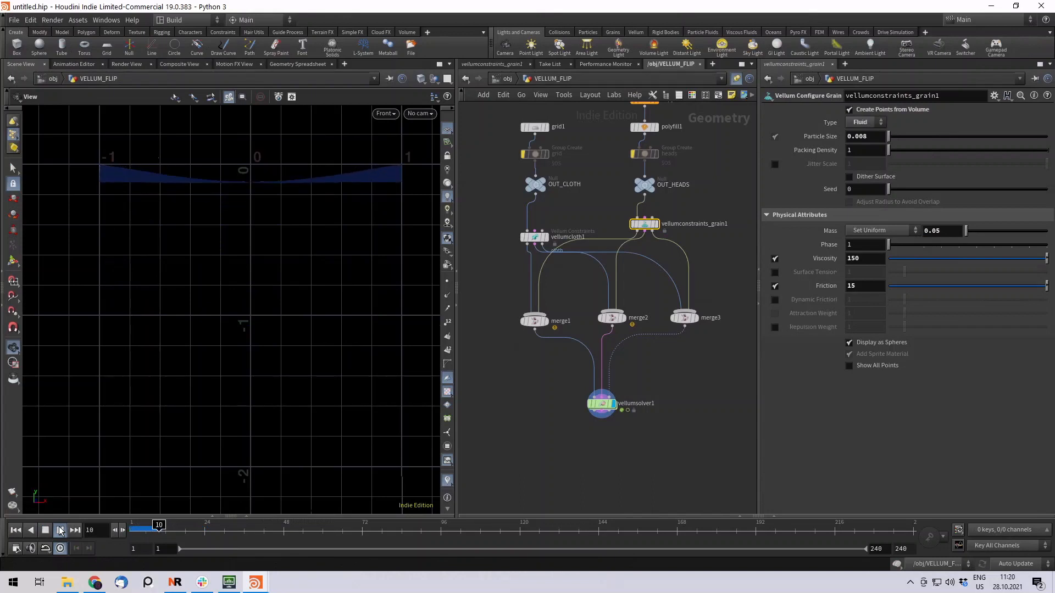
{"action": "left_click", "coordinate": [60, 530]}
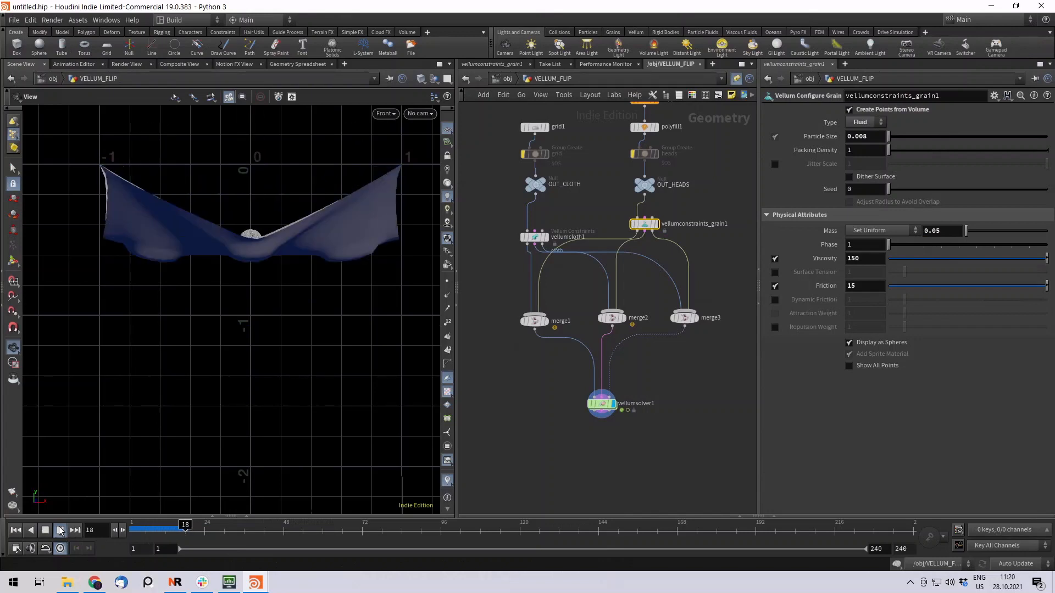
{"action": "left_click", "coordinate": [60, 530]}
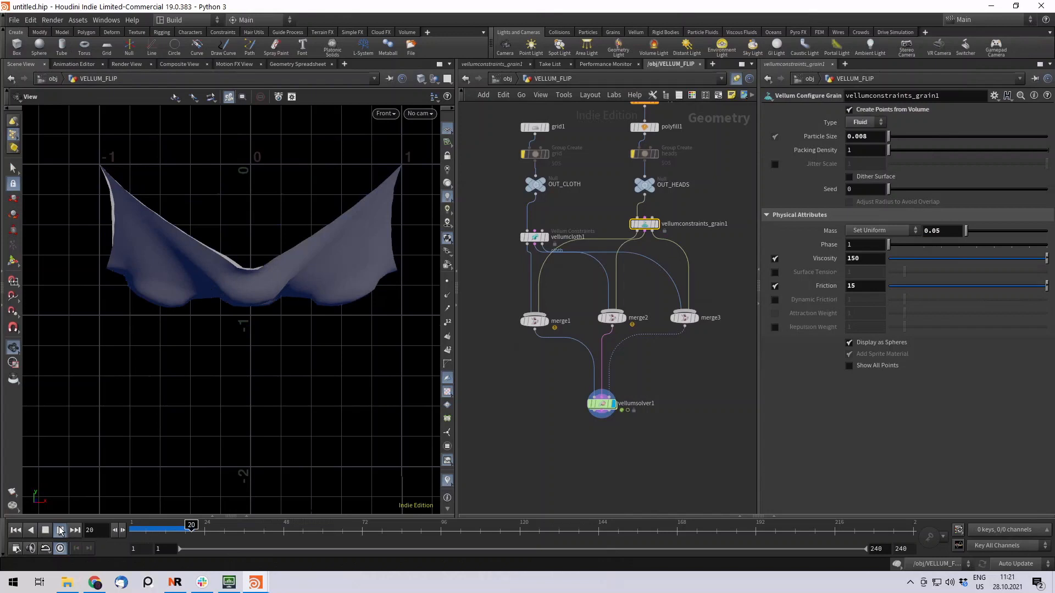
{"action": "left_click", "coordinate": [60, 530]}
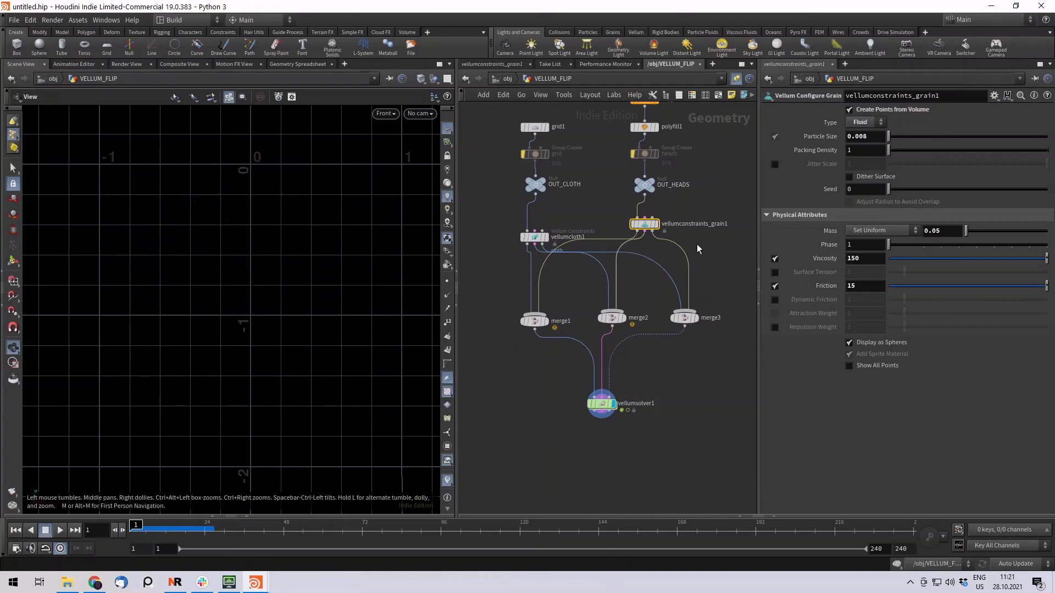
{"action": "left_click", "coordinate": [534, 237]}
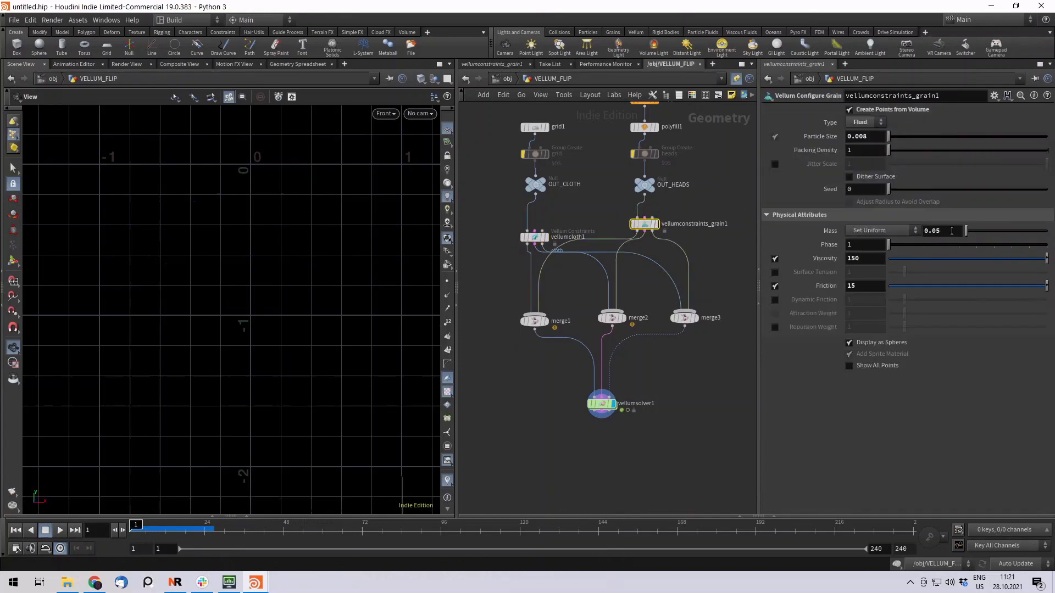
- Set vellumconstraints_grain1 Mass to 0.02 and replay the simulation from the start
{"action": "type", "text": "0.02"}
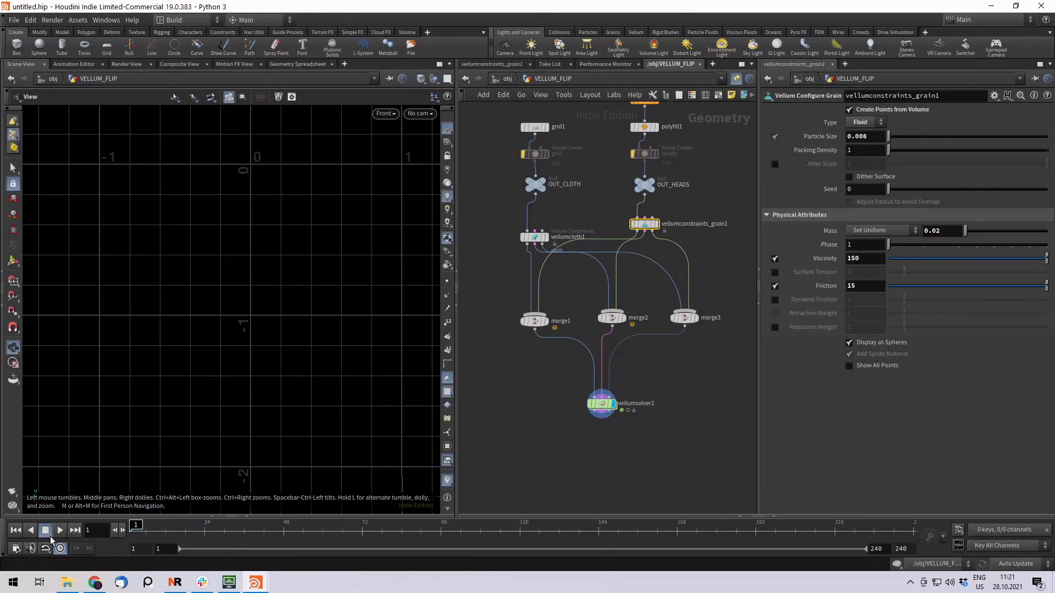
{"action": "left_click", "coordinate": [60, 530]}
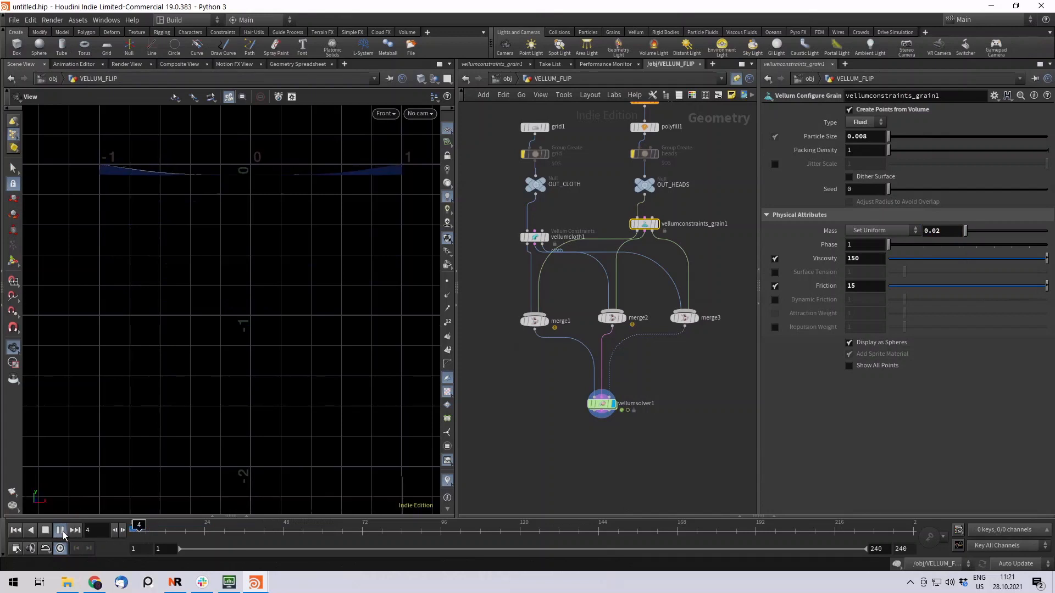
{"action": "left_click", "coordinate": [75, 530]}
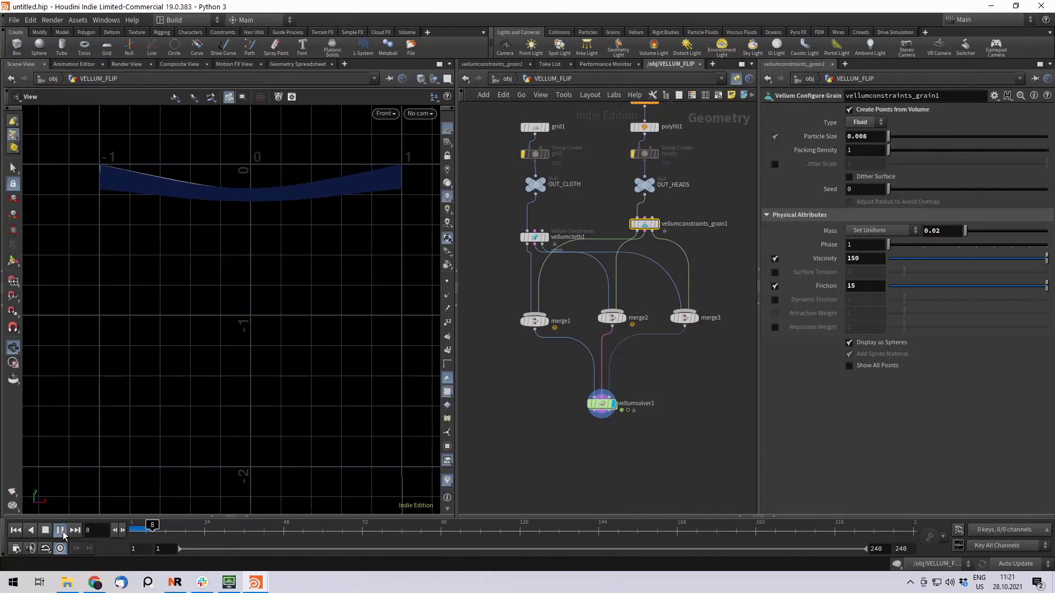
{"action": "left_click", "coordinate": [60, 530]}
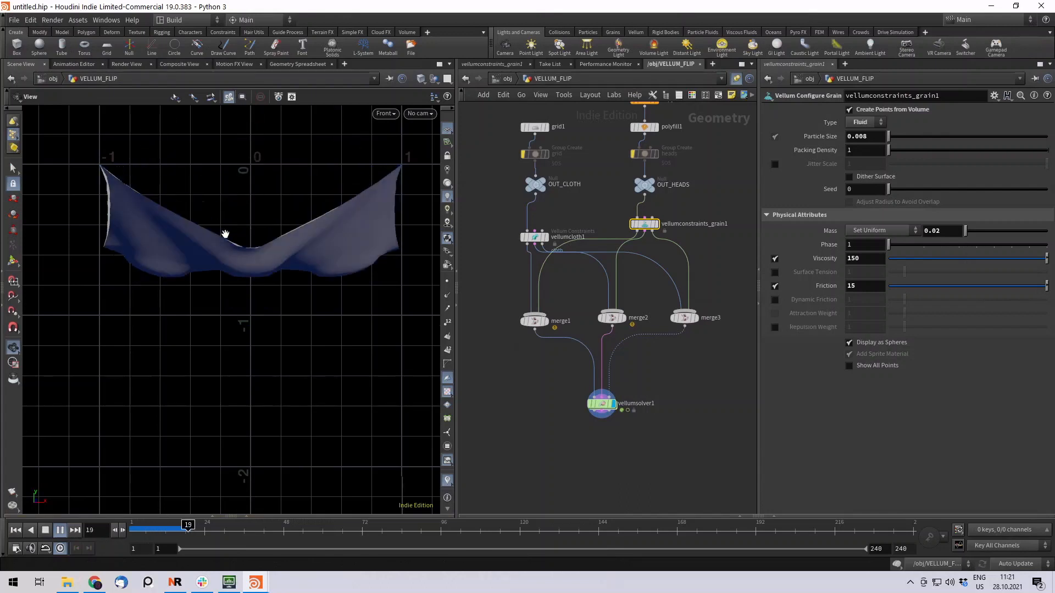
{"action": "left_click", "coordinate": [60, 530]}
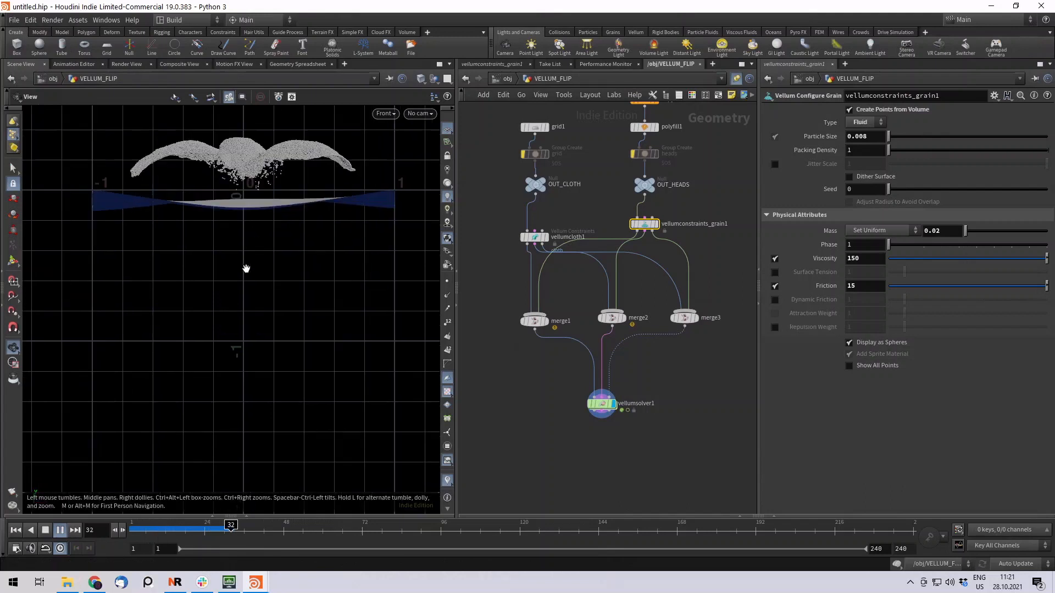
{"action": "left_click", "coordinate": [60, 530]}
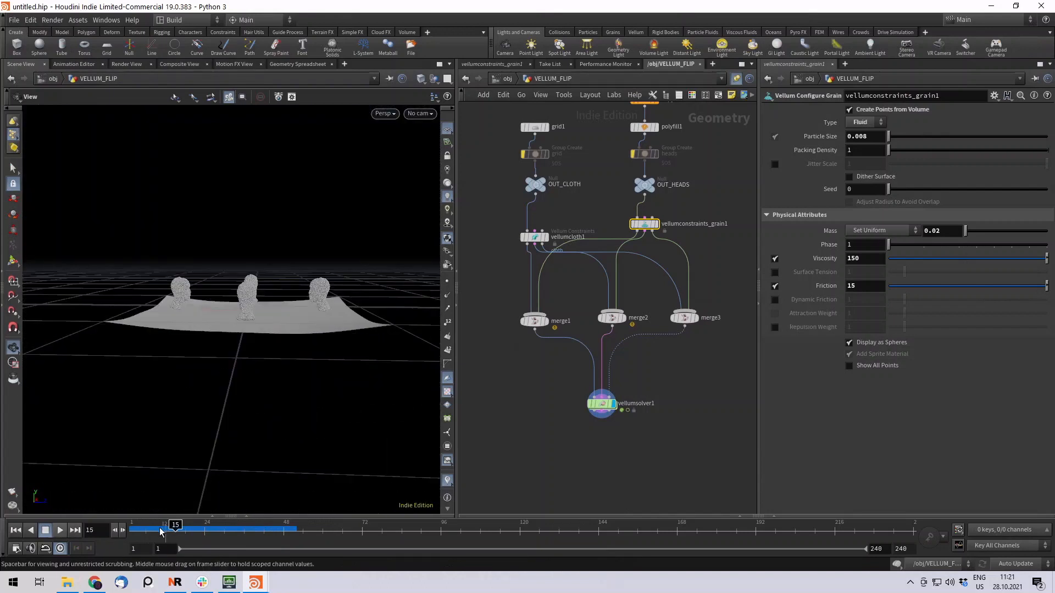
{"action": "left_click_drag", "start_coordinate": [174, 529], "coordinate": [217, 529]}
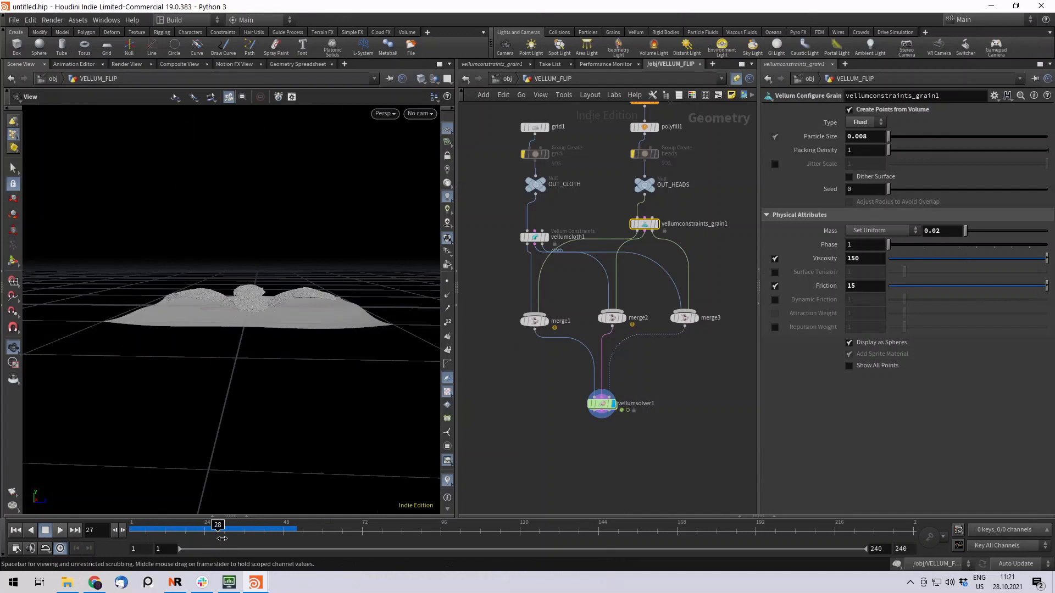
{"action": "left_click_drag", "start_coordinate": [216, 525], "coordinate": [250, 525]}
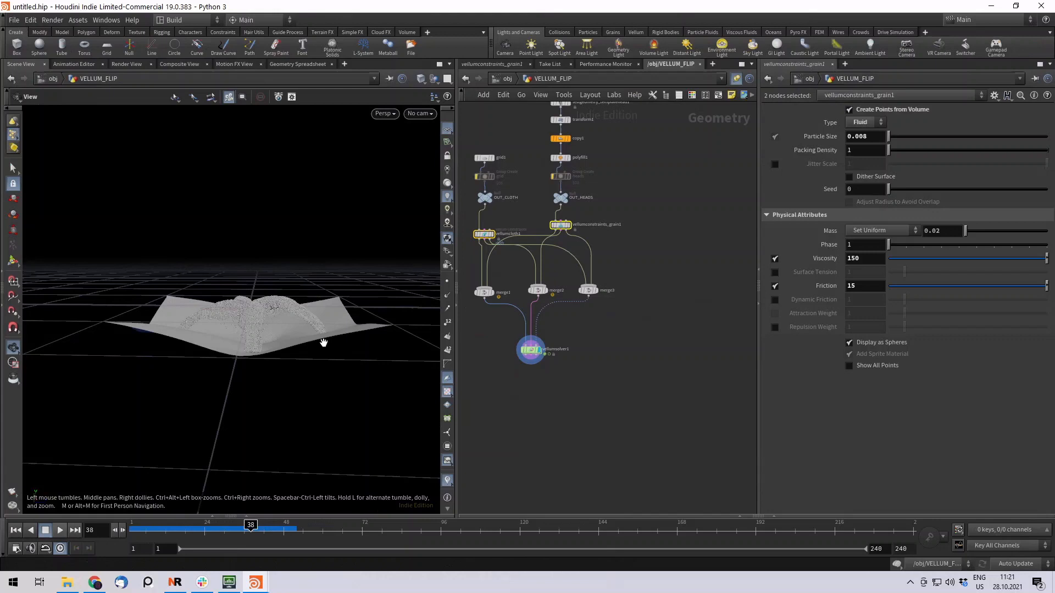
{"action": "left_click_drag", "start_coordinate": [251, 529], "coordinate": [275, 530]}
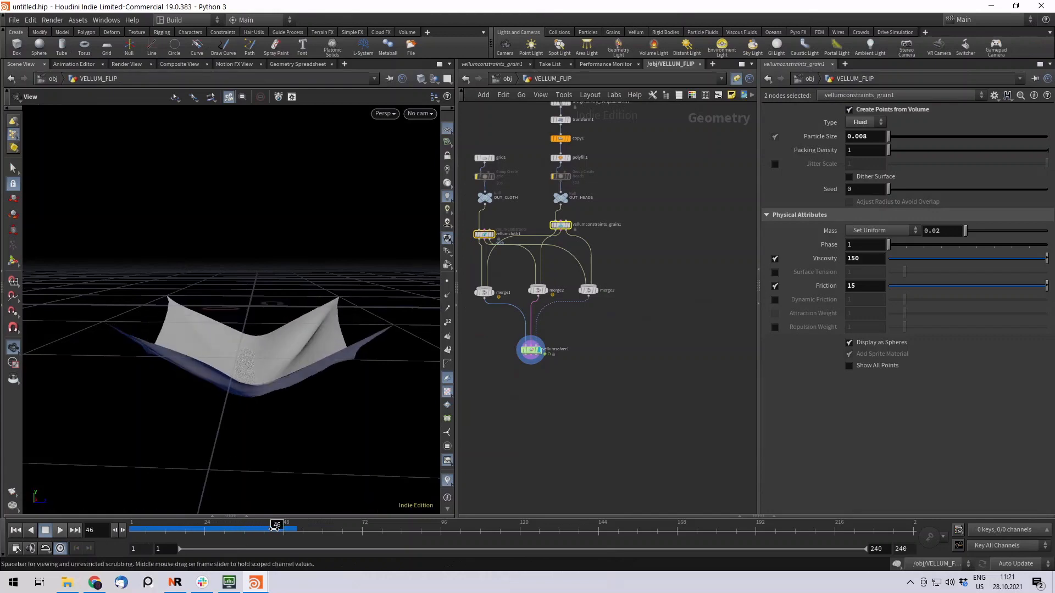
{"action": "left_click_drag", "start_coordinate": [276, 528], "coordinate": [188, 529]}
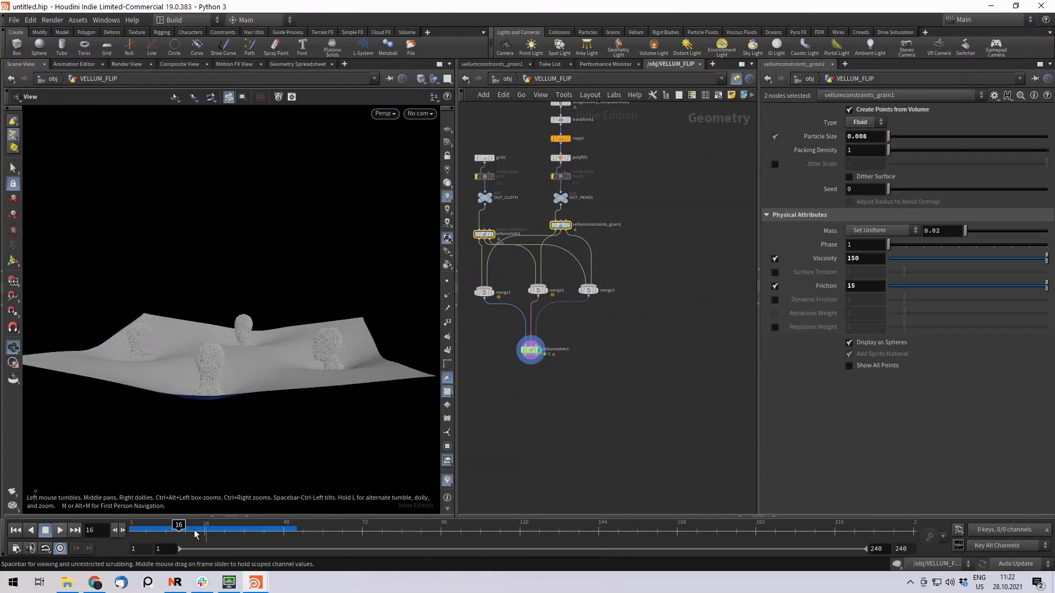
{"action": "left_click", "coordinate": [45, 530]}
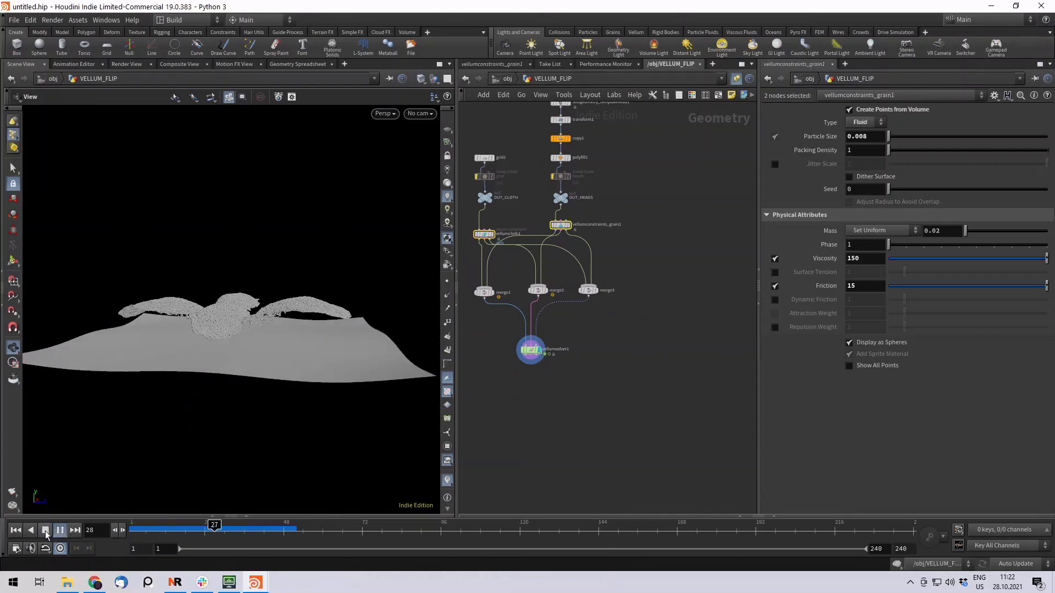
{"action": "left_click", "coordinate": [45, 530]}
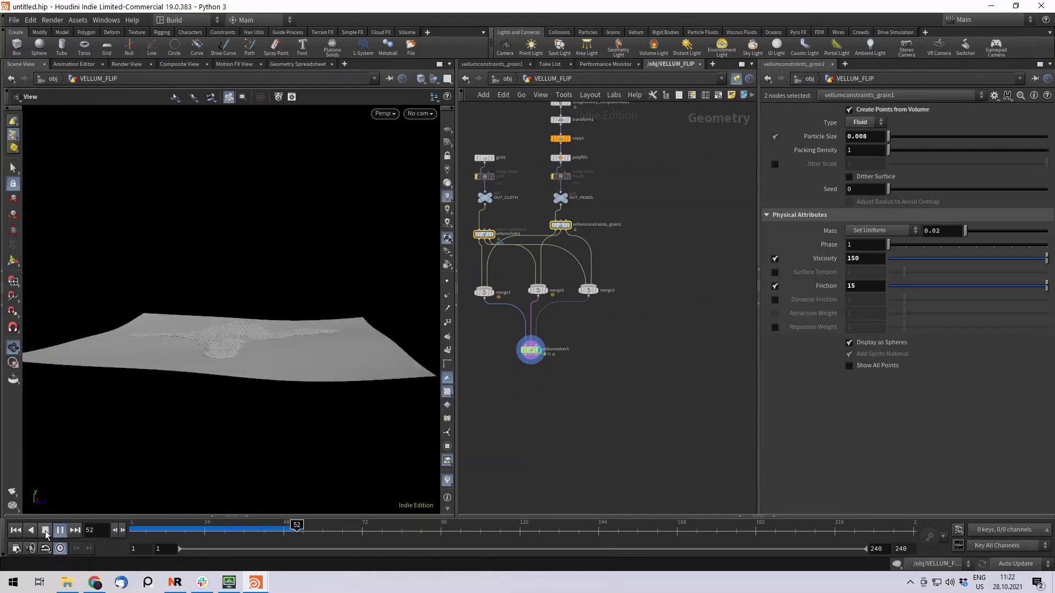